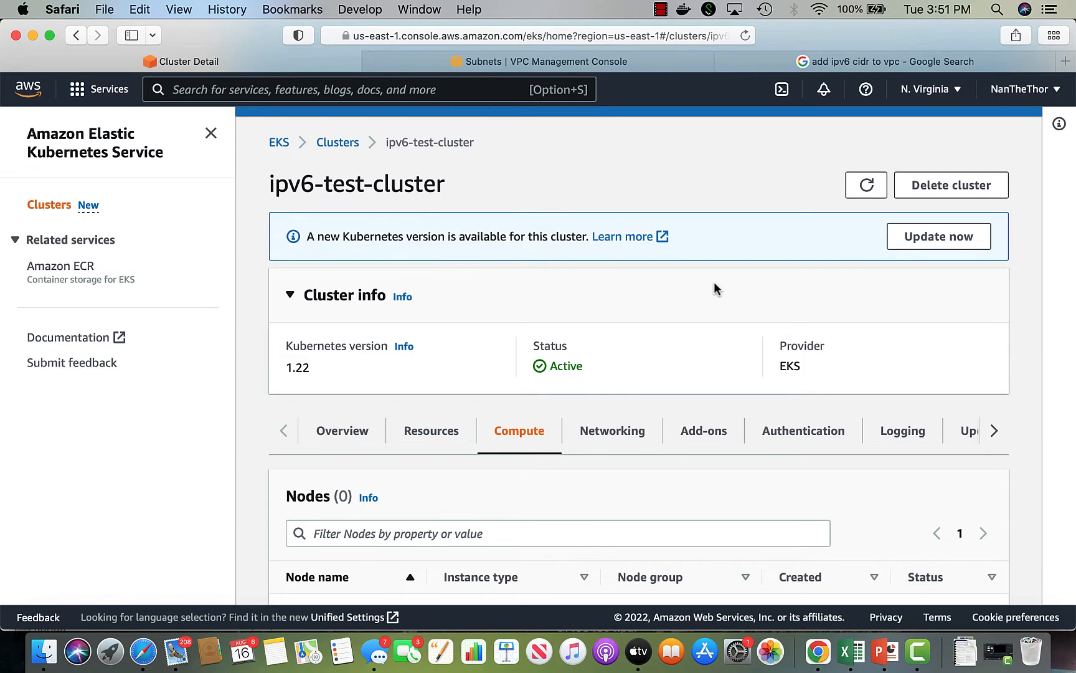
{"action": "mouse_move", "coordinate": [281, 194]}
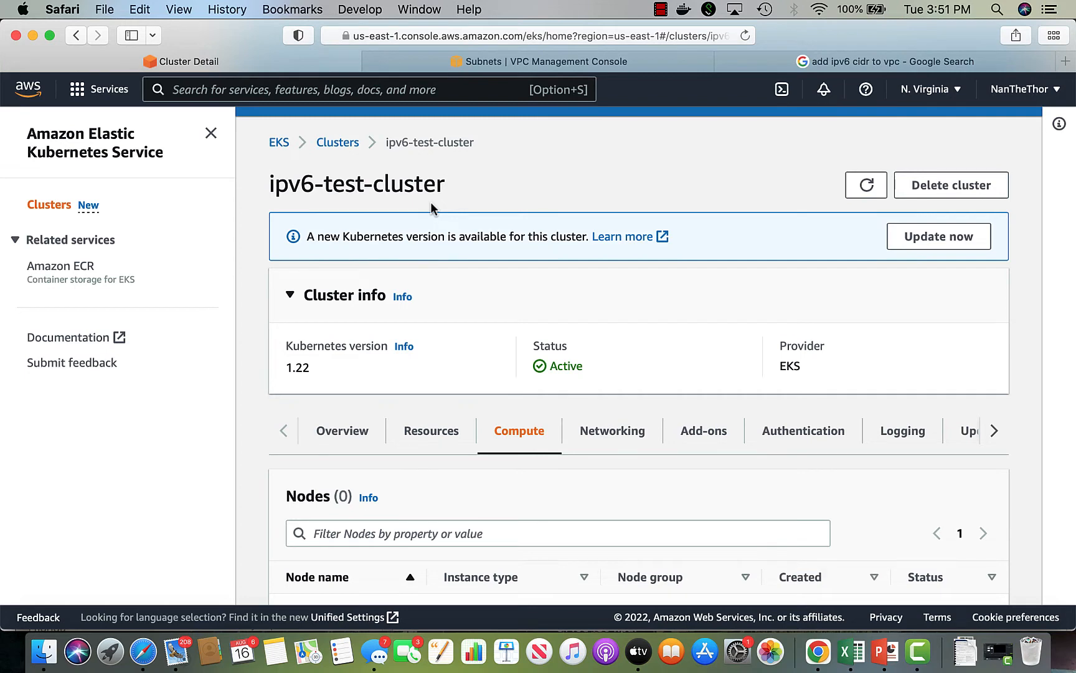
{"action": "mouse_move", "coordinate": [298, 209]}
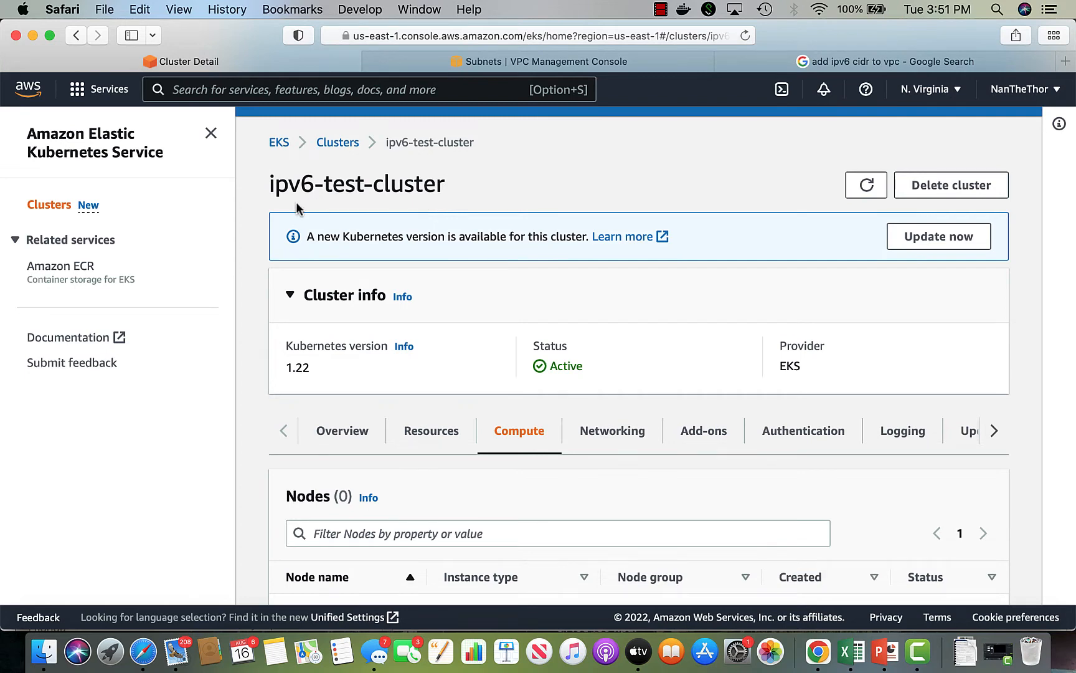
Review the cluster overview, then its Resources list showing two coredns pods and no nodes.
{"action": "scroll", "scroll_direction": "down", "scroll_amount": 3}
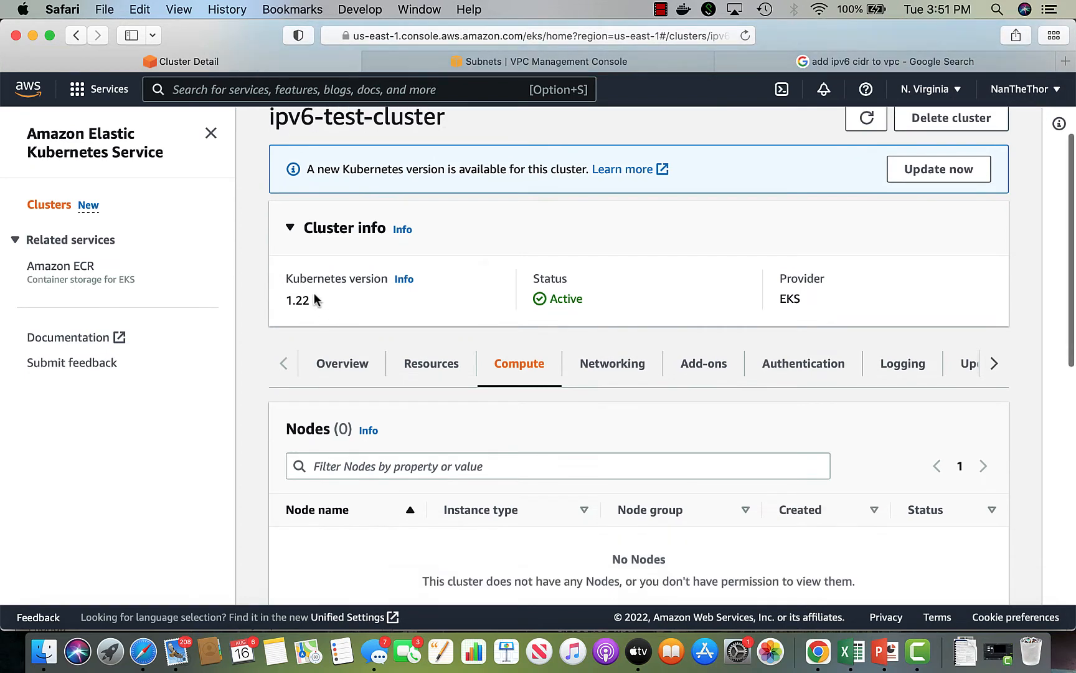
{"action": "mouse_move", "coordinate": [342, 364]}
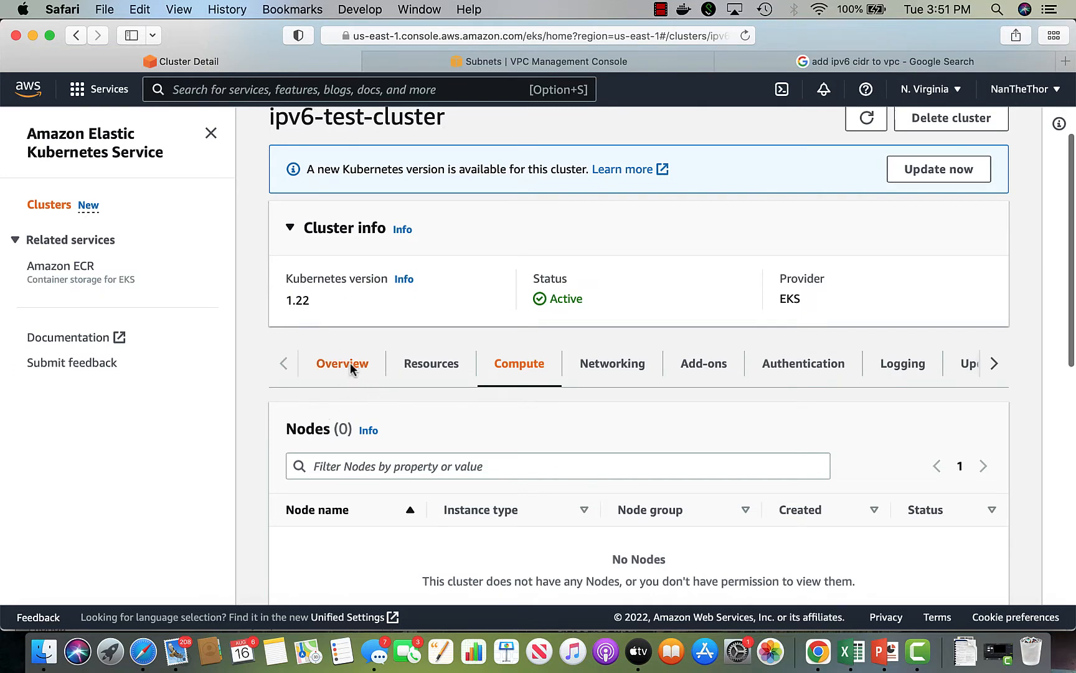
{"action": "left_click", "coordinate": [342, 363]}
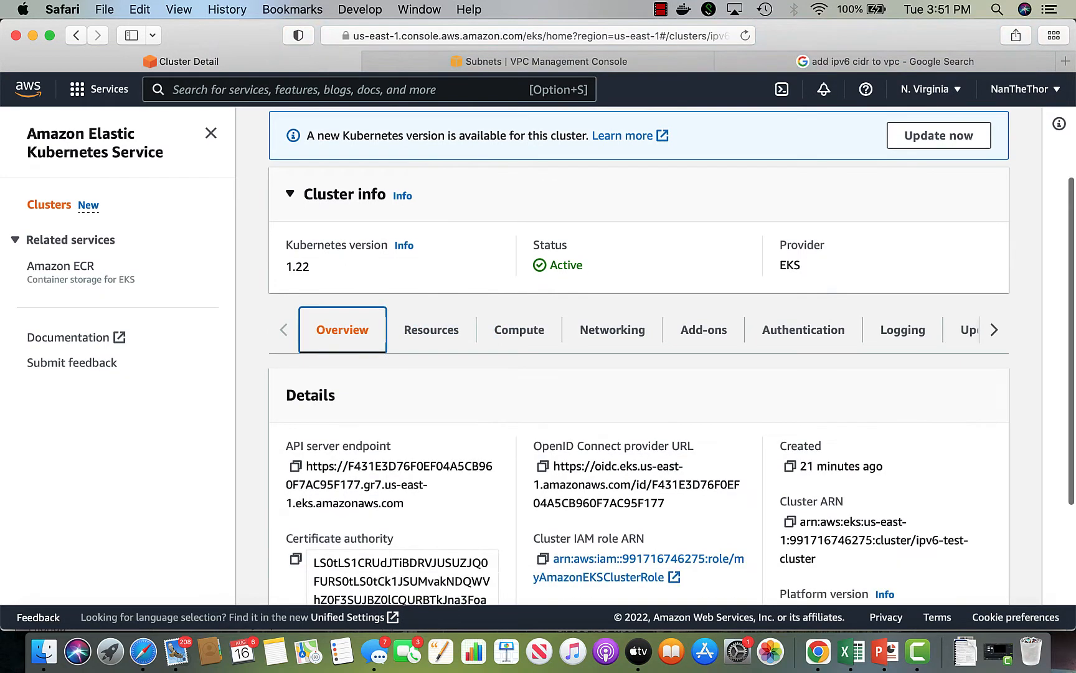
{"action": "scroll", "scroll_direction": "down", "scroll_amount": 3}
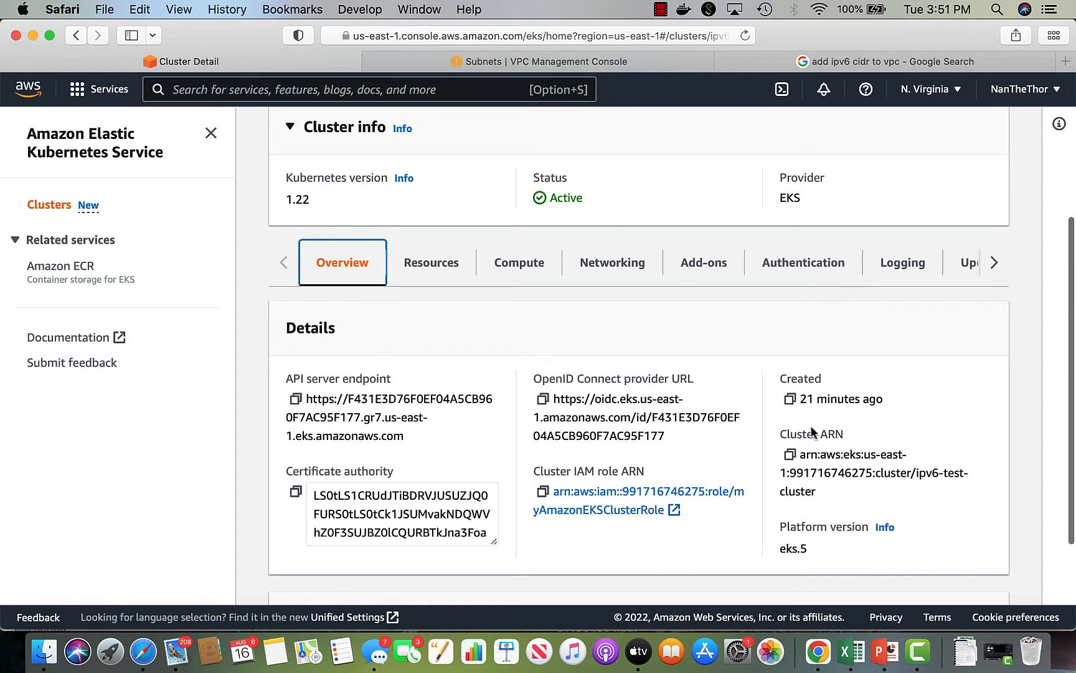
{"action": "mouse_move", "coordinate": [846, 430]}
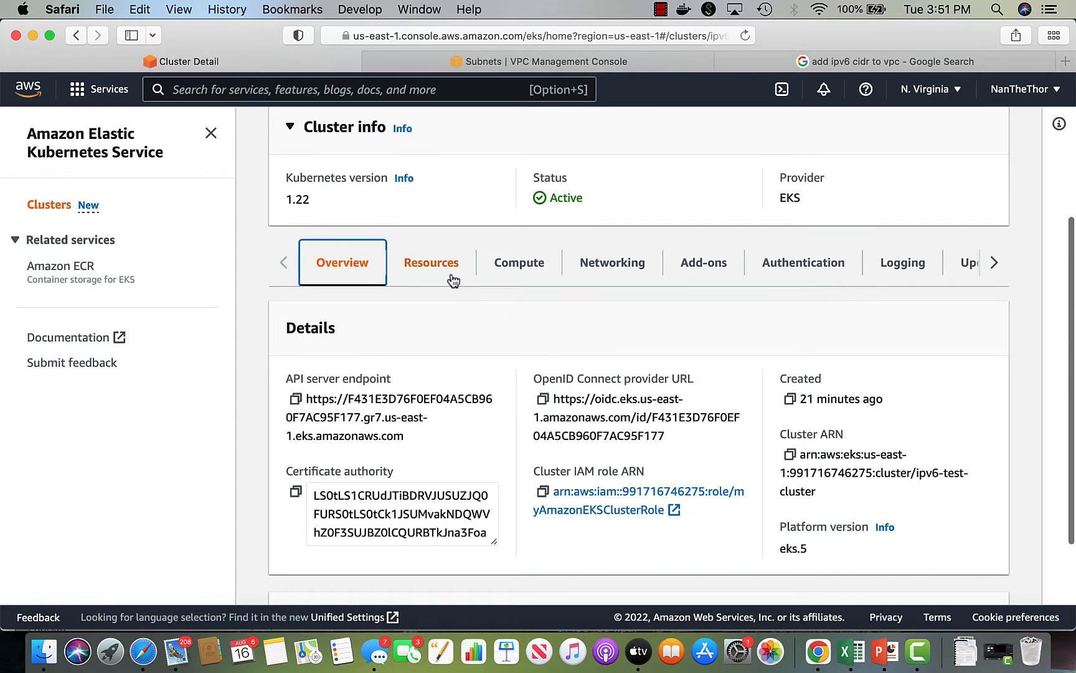
{"action": "left_click", "coordinate": [431, 262]}
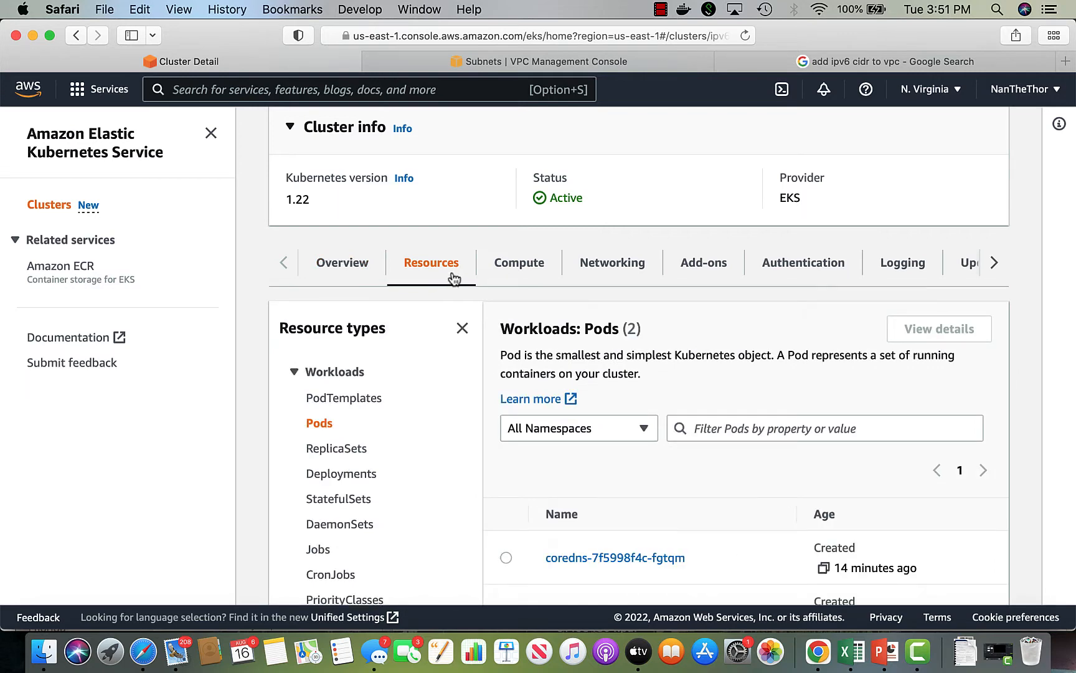
{"action": "scroll", "scroll_direction": "down", "scroll_amount": 3}
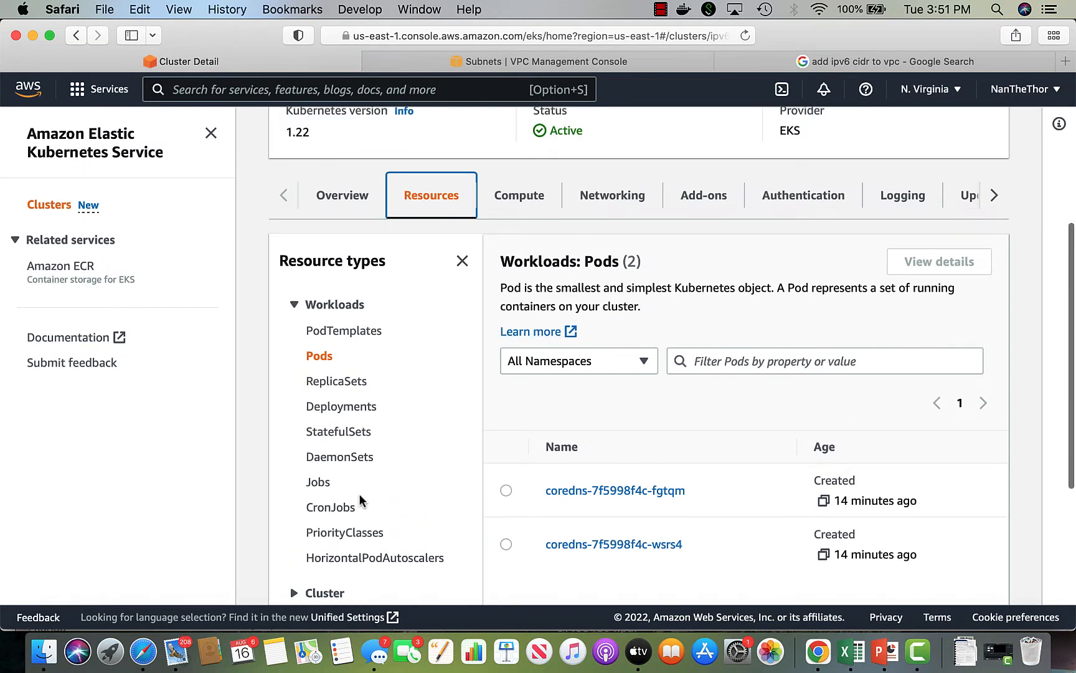
Check the cluster's networking and add-ons: vpc-cni, kube-proxy and degraded coredns.
{"action": "left_click", "coordinate": [519, 195]}
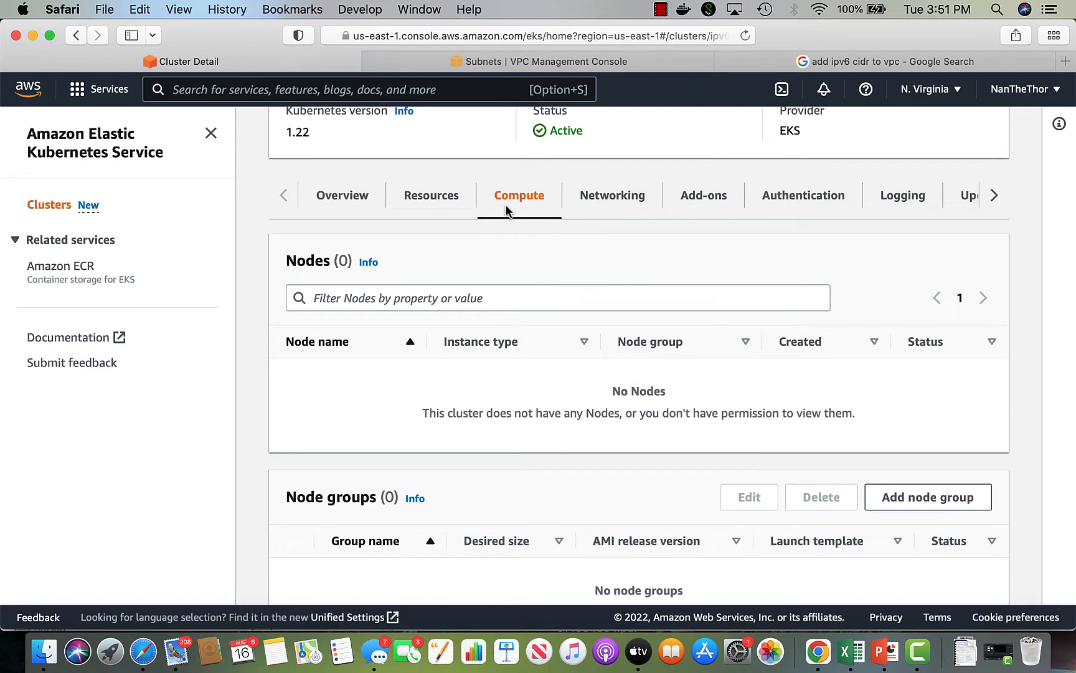
{"action": "scroll", "scroll_direction": "down", "scroll_amount": 3}
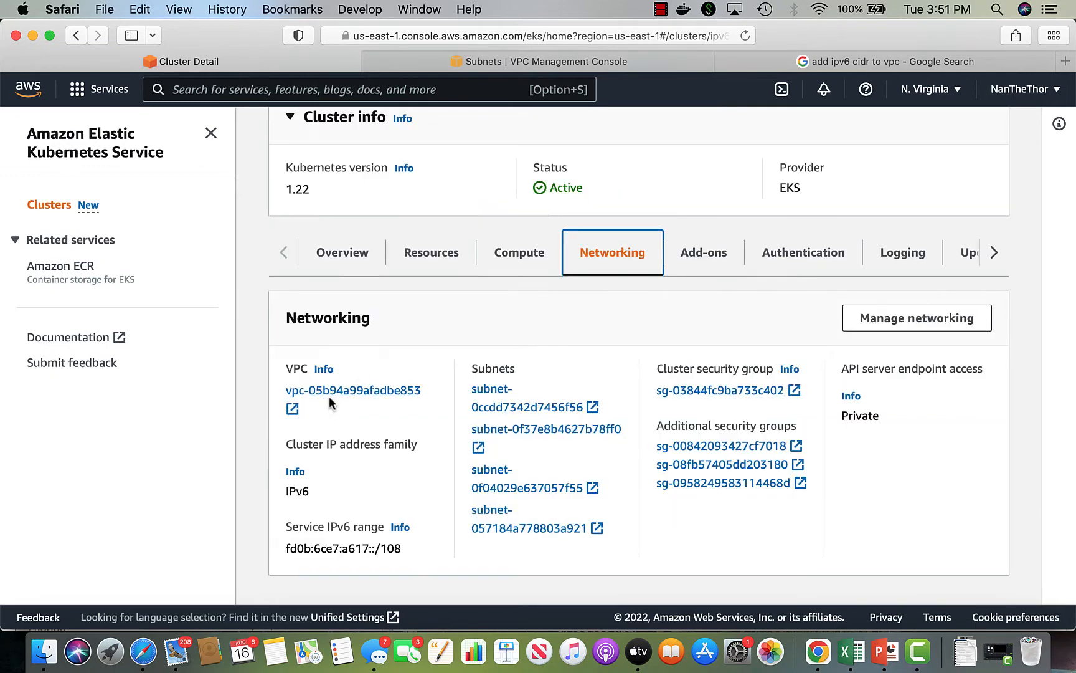
{"action": "mouse_move", "coordinate": [528, 594]}
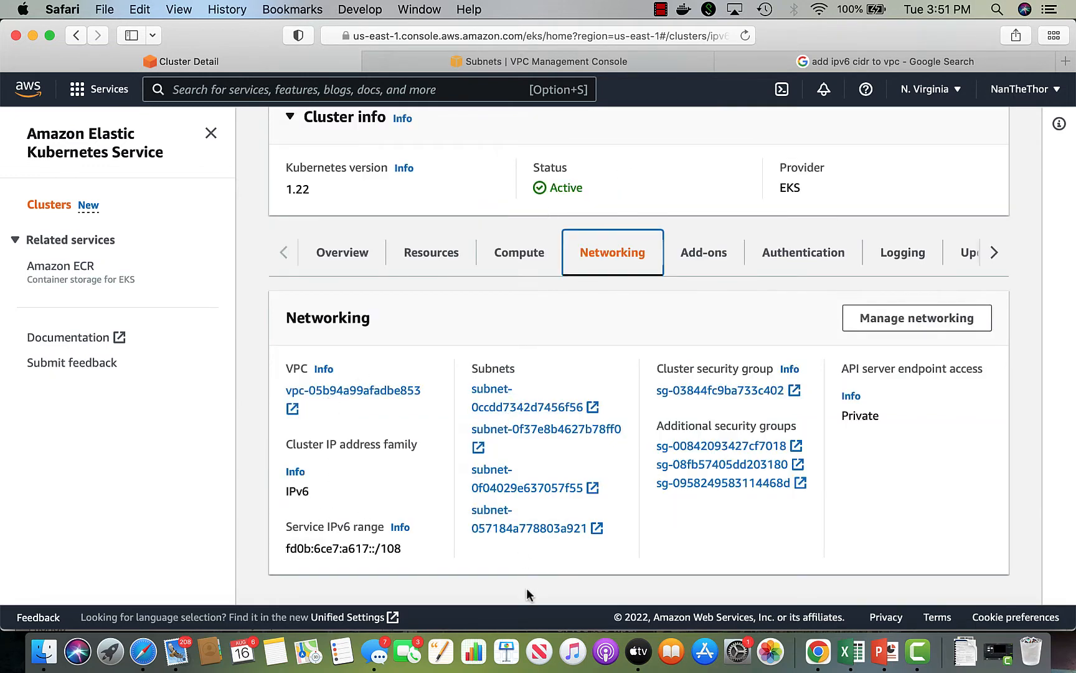
{"action": "mouse_move", "coordinate": [867, 423]}
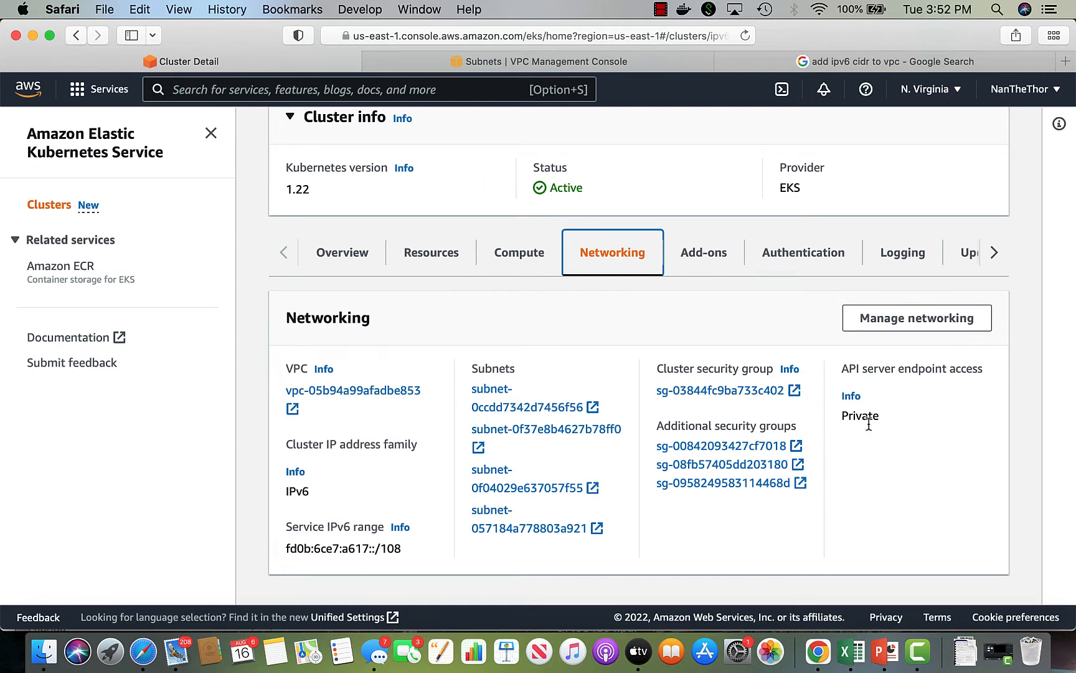
{"action": "left_click", "coordinate": [703, 252]}
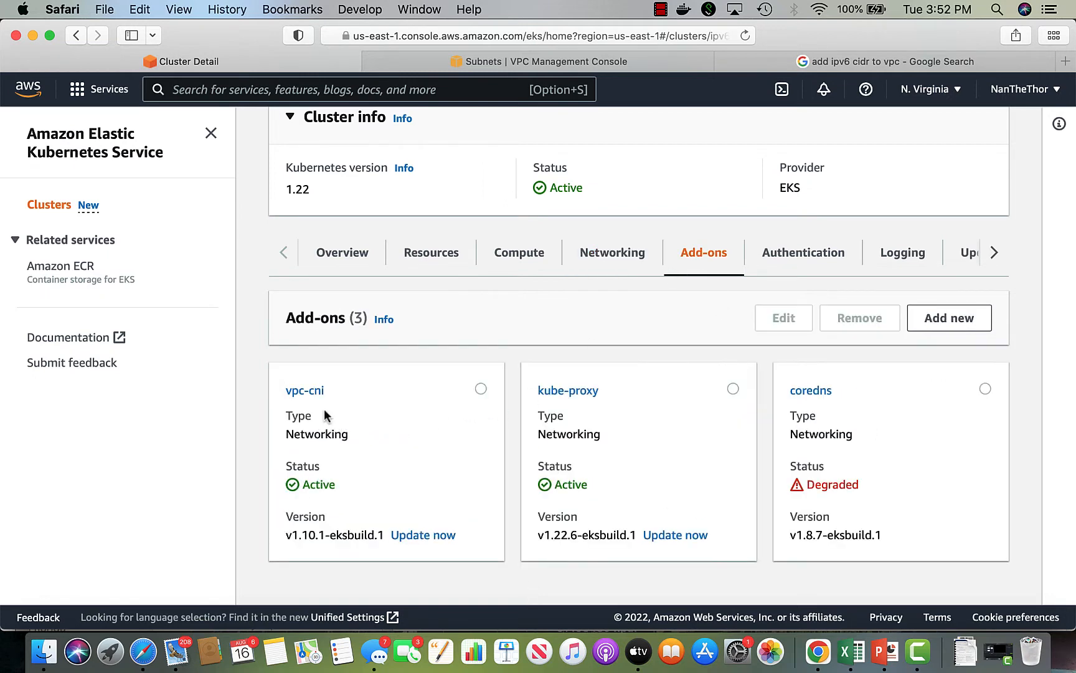
{"action": "mouse_move", "coordinate": [319, 395]}
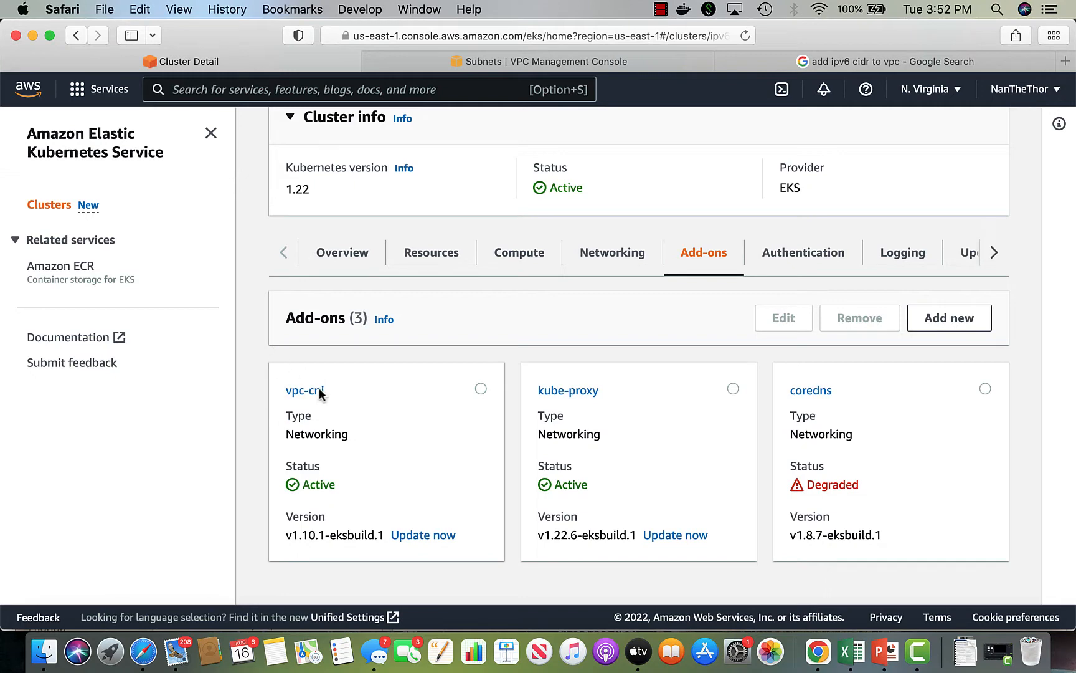
{"action": "mouse_move", "coordinate": [314, 551]}
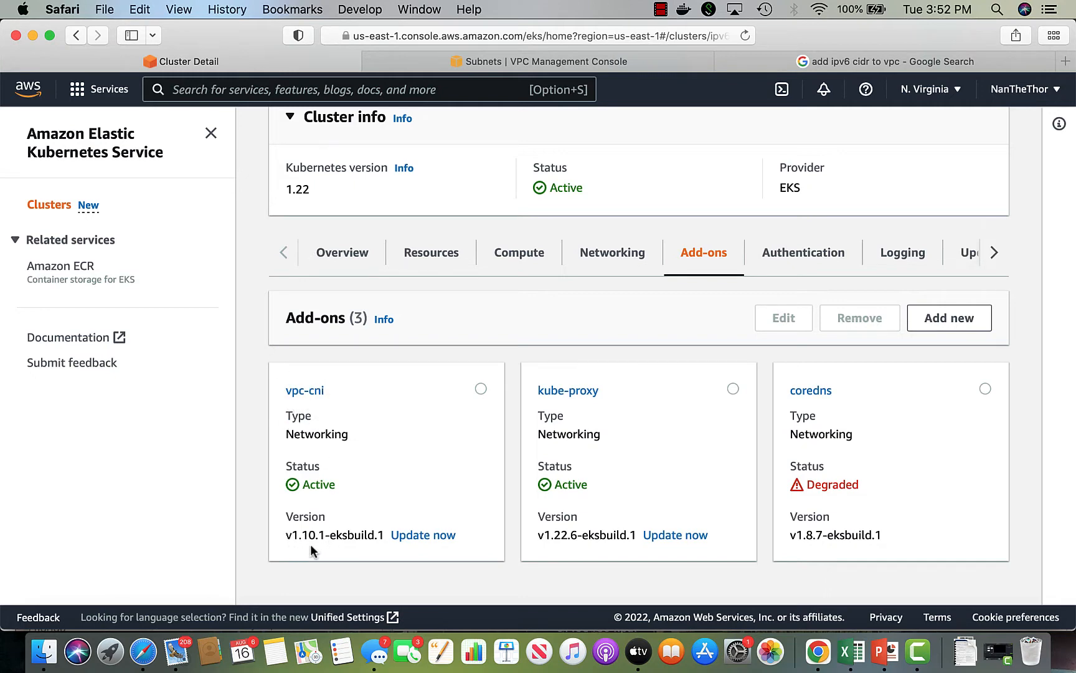
{"action": "mouse_move", "coordinate": [557, 551]}
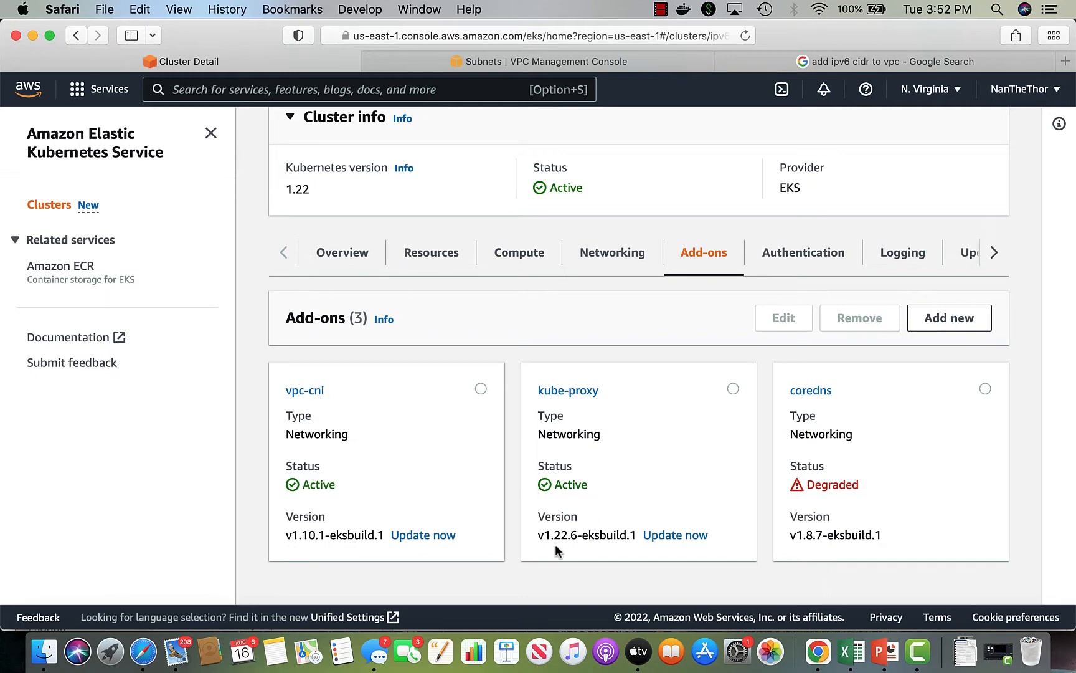
{"action": "mouse_move", "coordinate": [802, 253]}
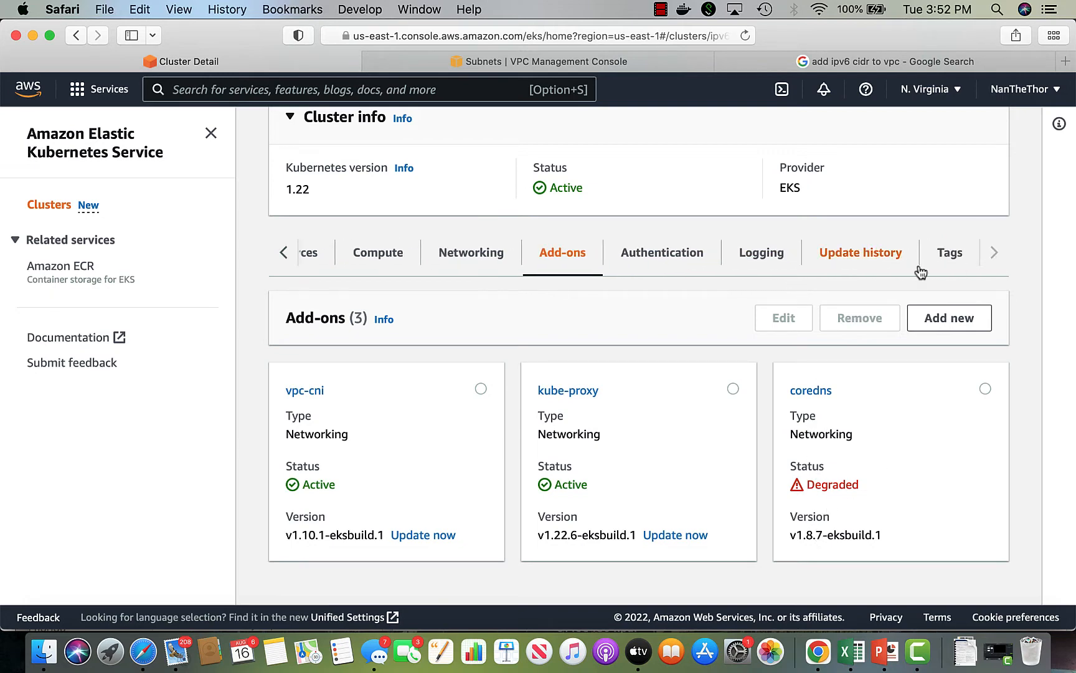
{"action": "left_click", "coordinate": [283, 251]}
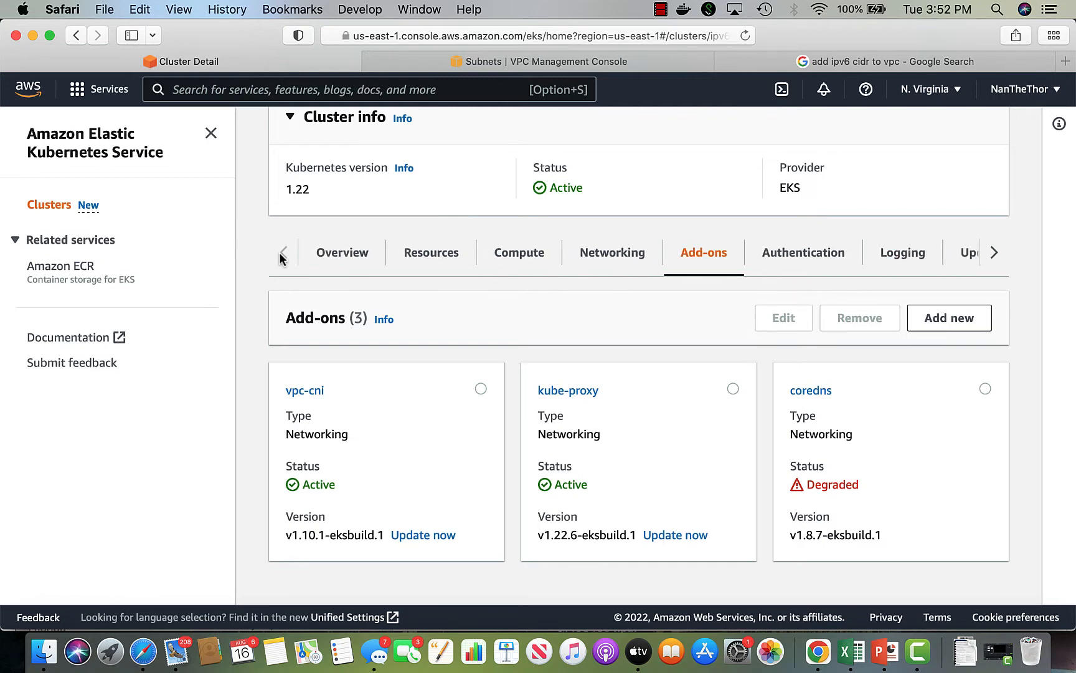
Scroll the Compute tab down to Node groups, confirming there are no nodes or node groups.
{"action": "left_click", "coordinate": [519, 252]}
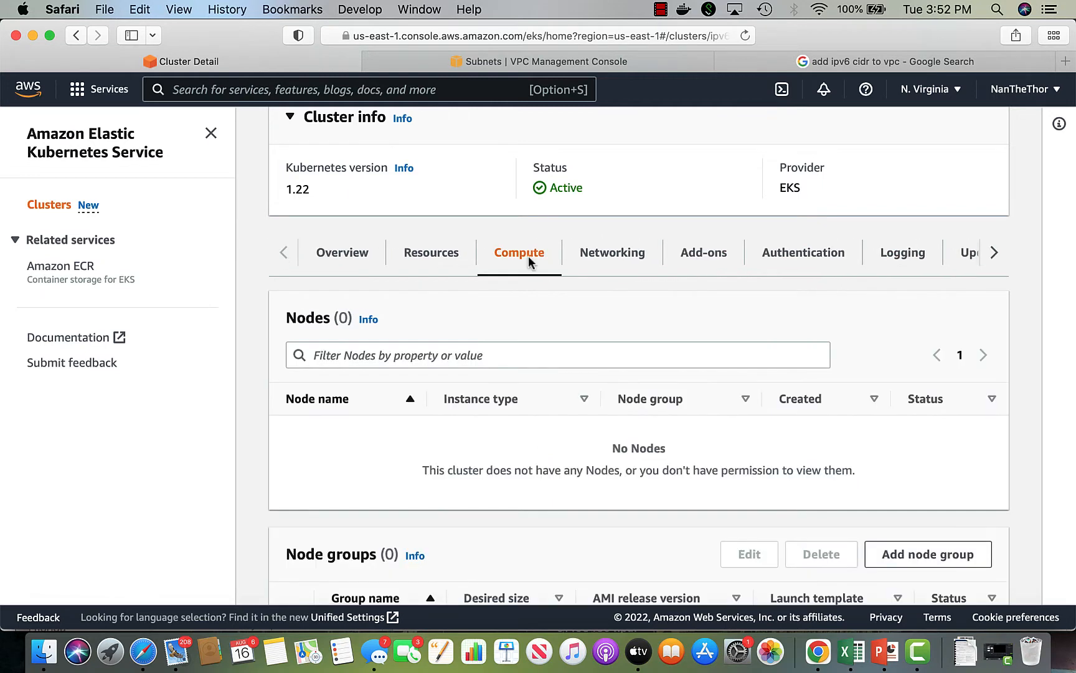
{"action": "scroll", "scroll_direction": "down", "scroll_amount": 3}
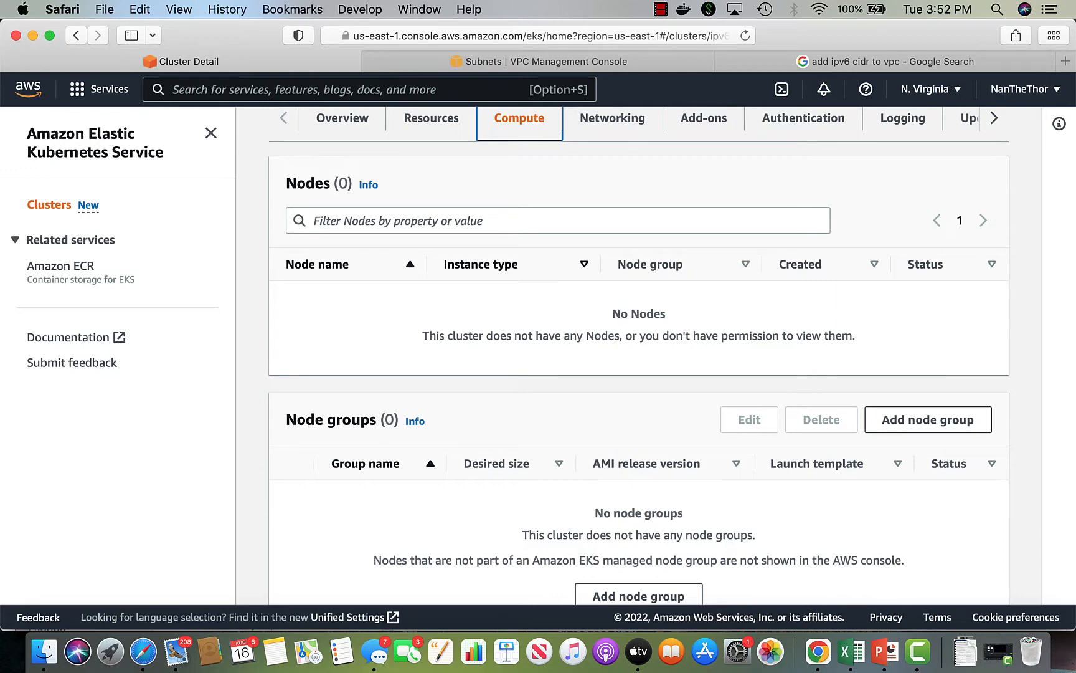
{"action": "scroll", "scroll_direction": "down", "scroll_amount": 3}
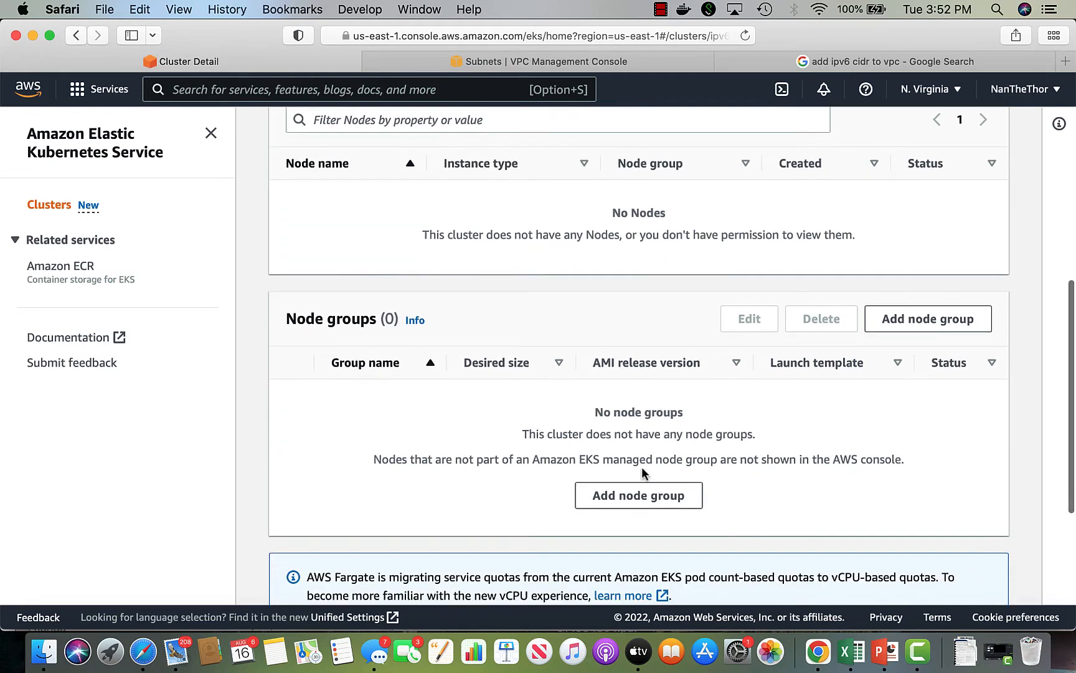
{"action": "mouse_move", "coordinate": [638, 495]}
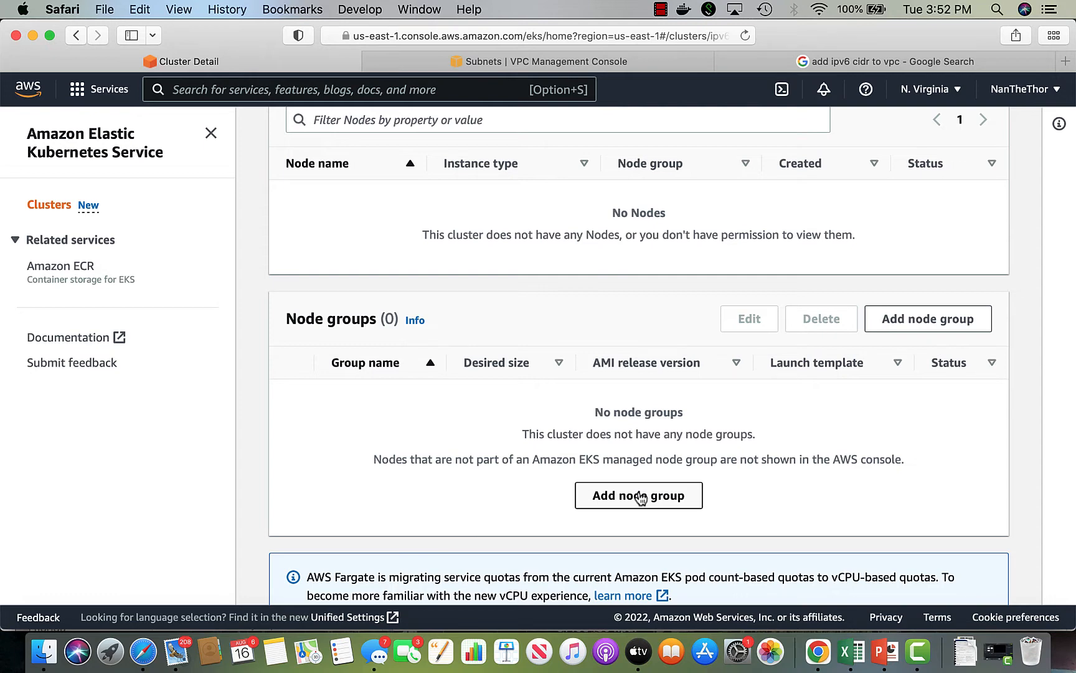
Start a managed node group named ipv6-test-cluster-nodes.
{"action": "left_click", "coordinate": [637, 495]}
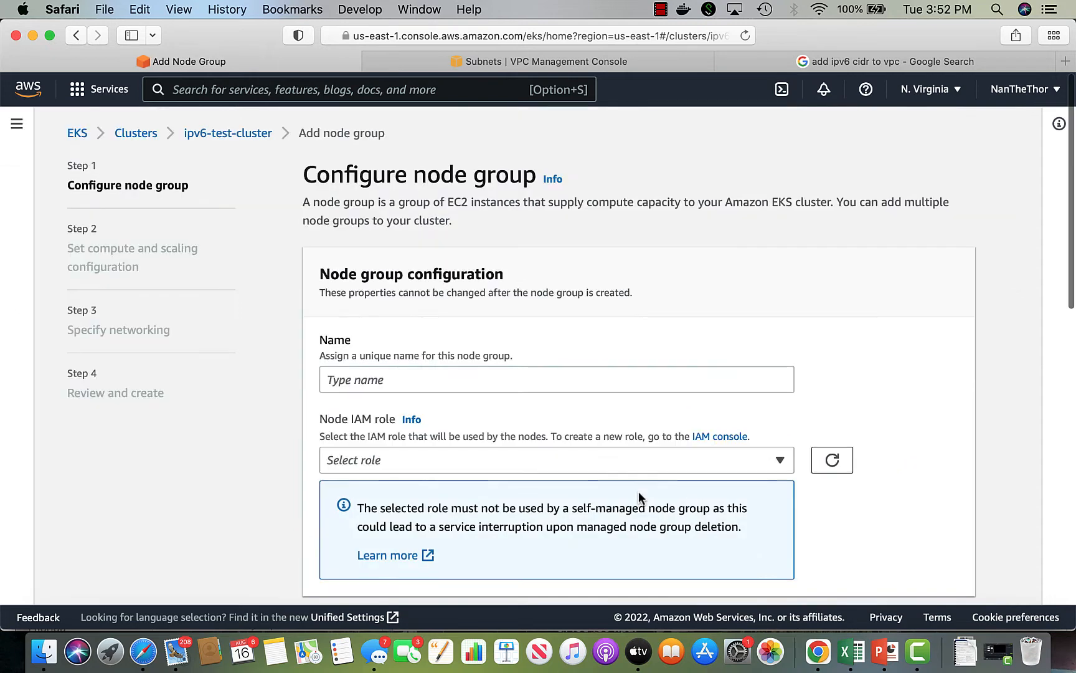
{"action": "left_click", "coordinate": [556, 379]}
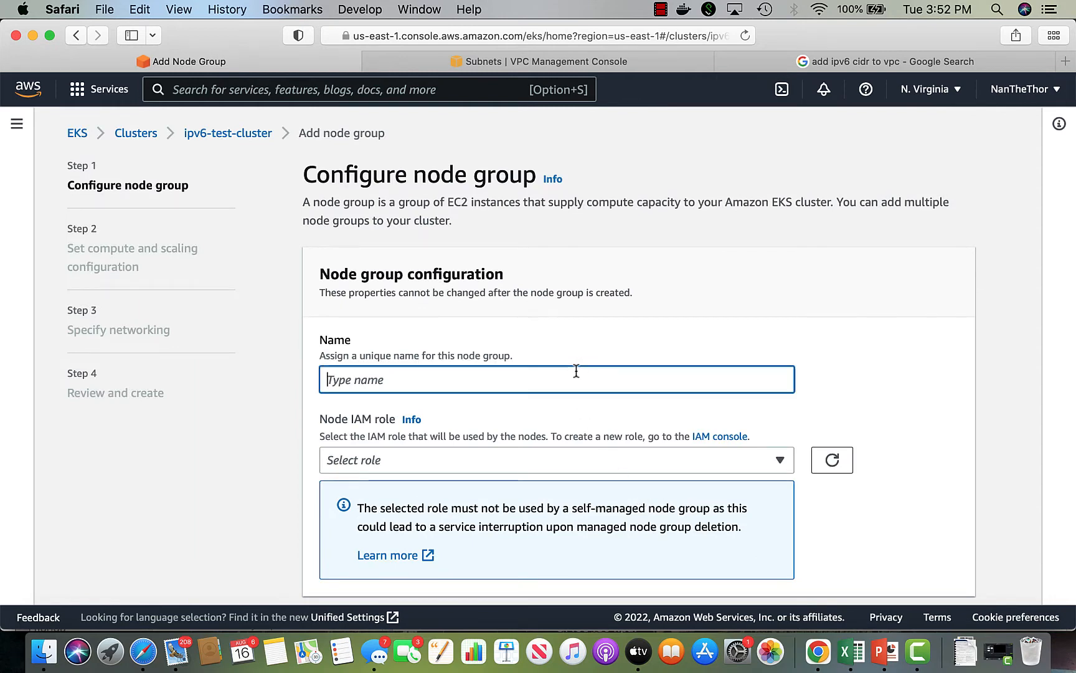
{"action": "type", "text": "i"}
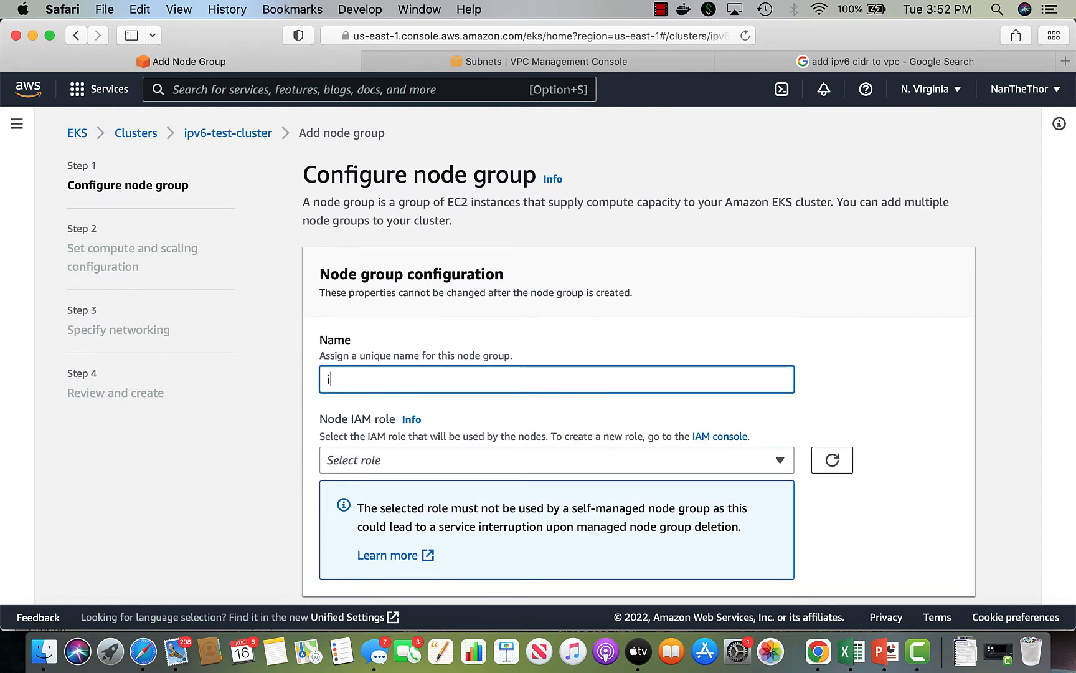
{"action": "type", "text": "pv6-test-c"}
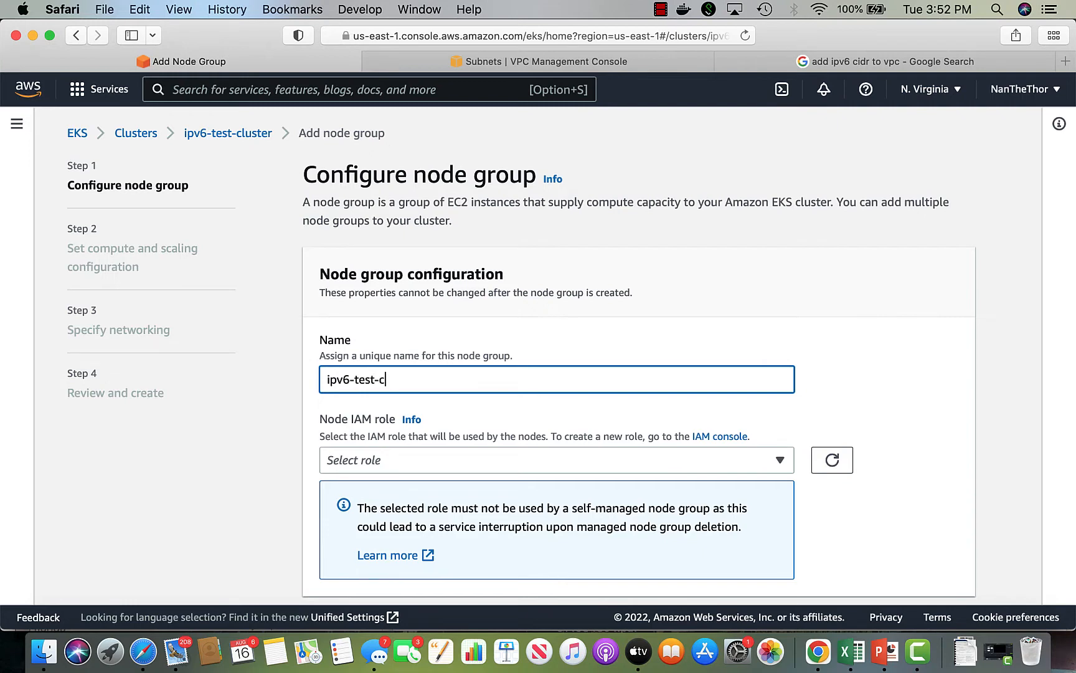
{"action": "type", "text": "luster-nodes"}
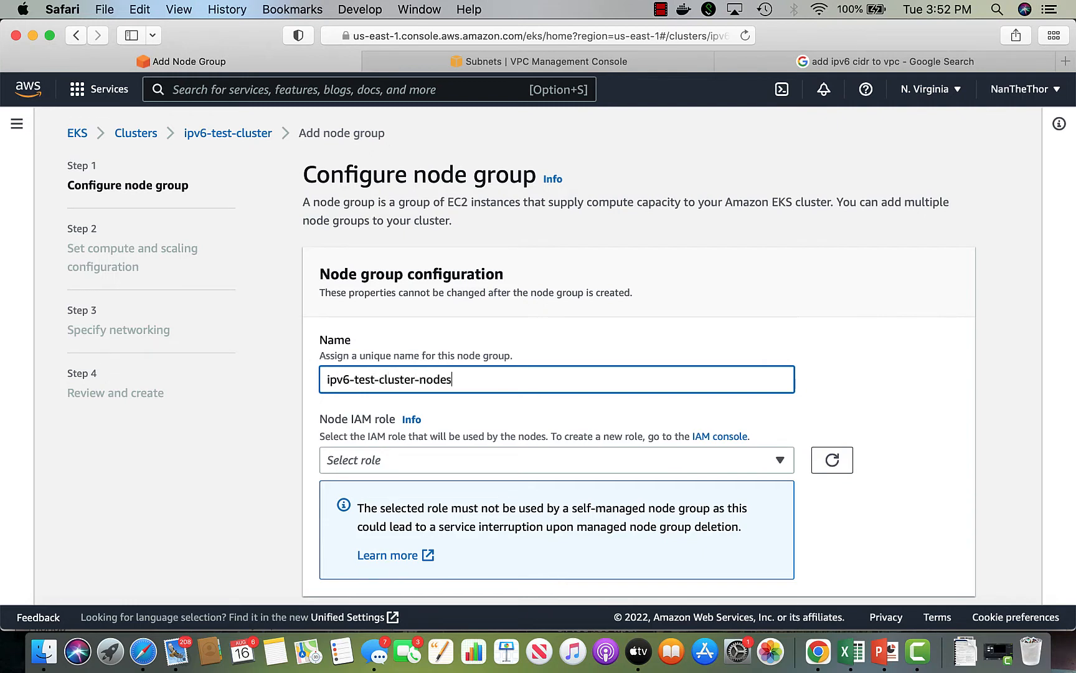
{"action": "scroll", "scroll_direction": "down", "scroll_amount": 3}
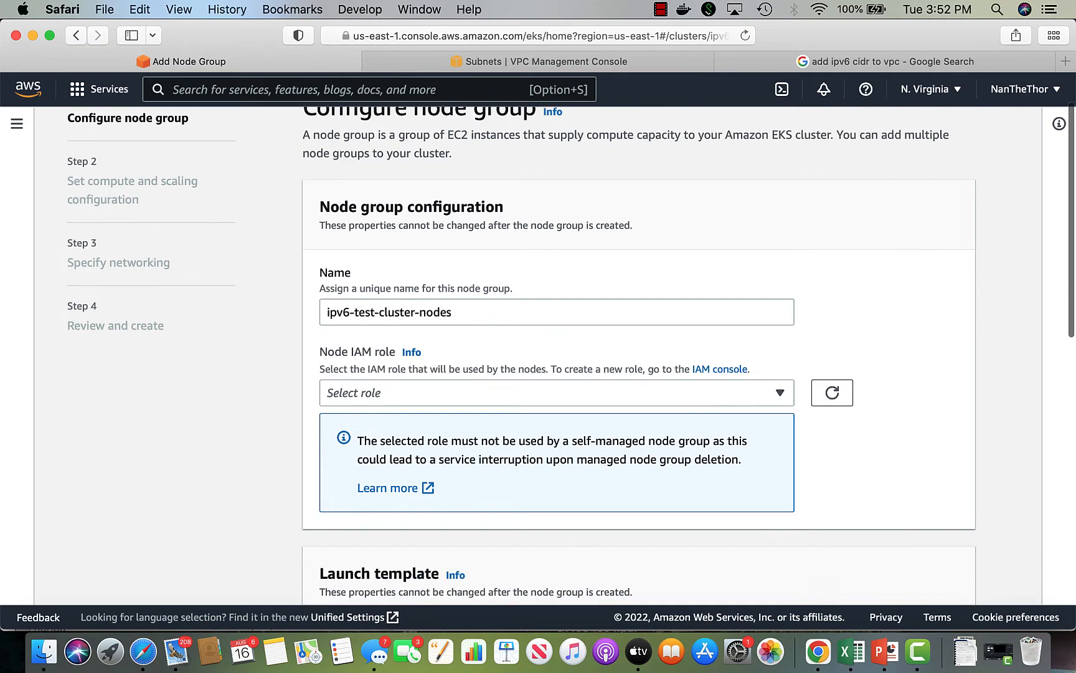
{"action": "scroll", "scroll_direction": "down", "scroll_amount": 3}
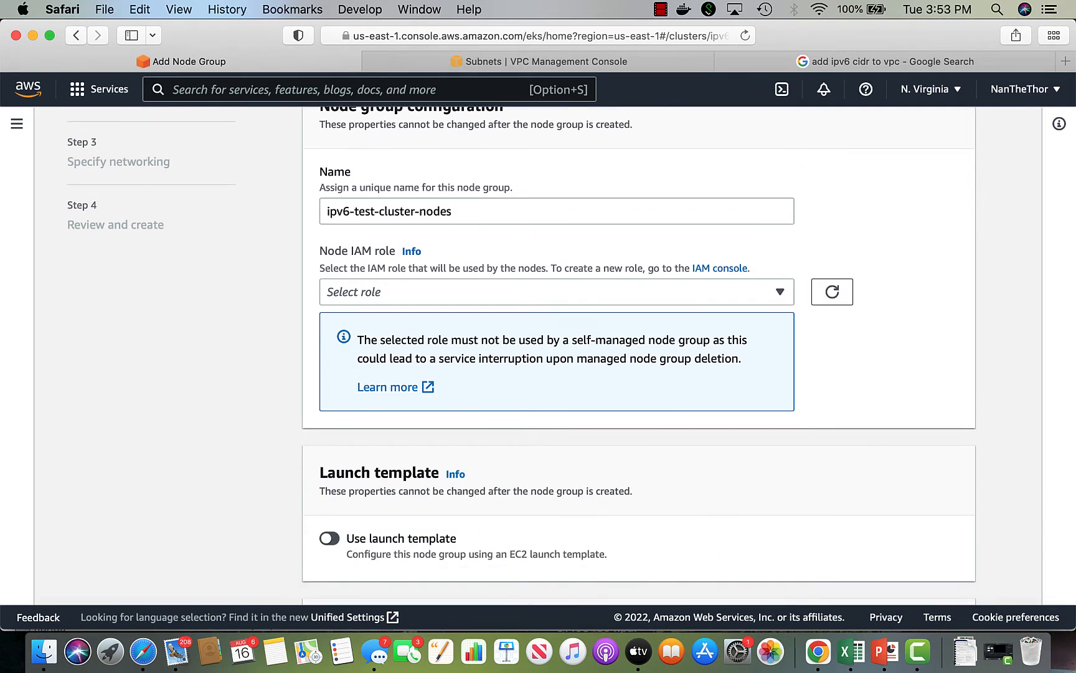
{"action": "mouse_move", "coordinate": [772, 350]}
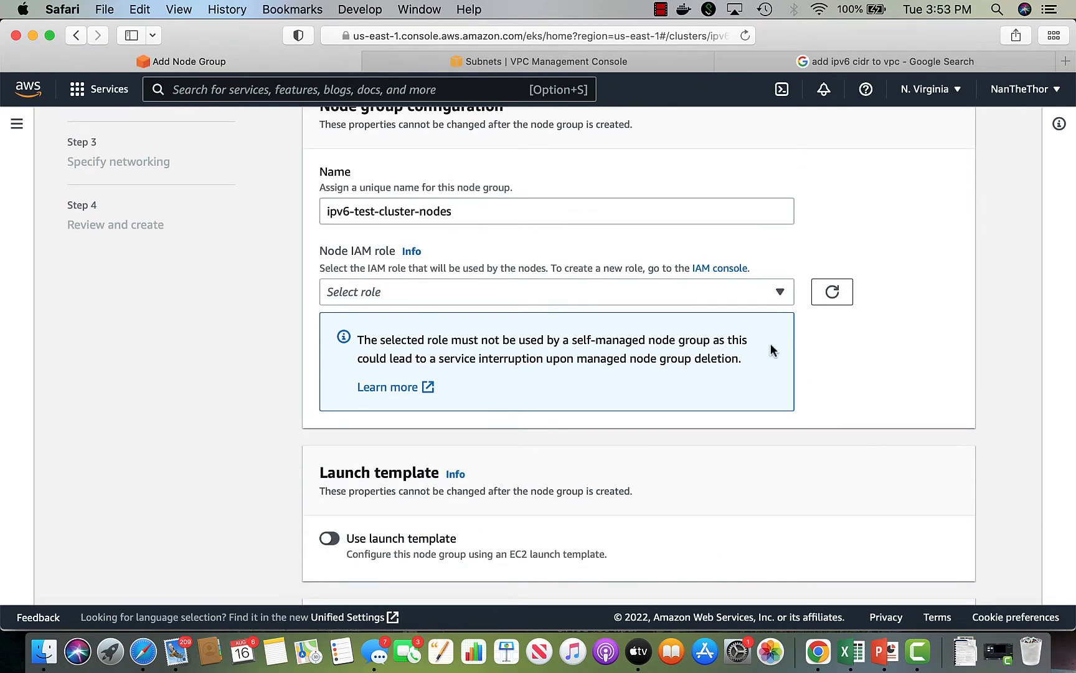
Assign myAmazonEKSNodeRole as the node IAM role, leaving the launch template off.
{"action": "left_click", "coordinate": [556, 292]}
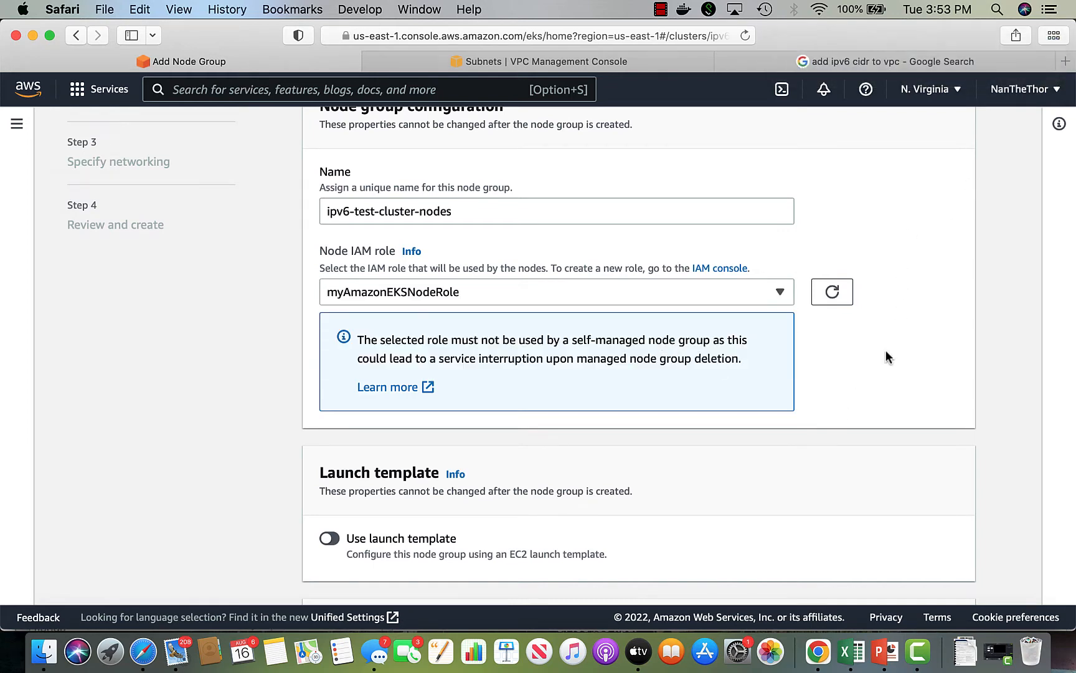
{"action": "scroll", "scroll_direction": "down", "scroll_amount": 3}
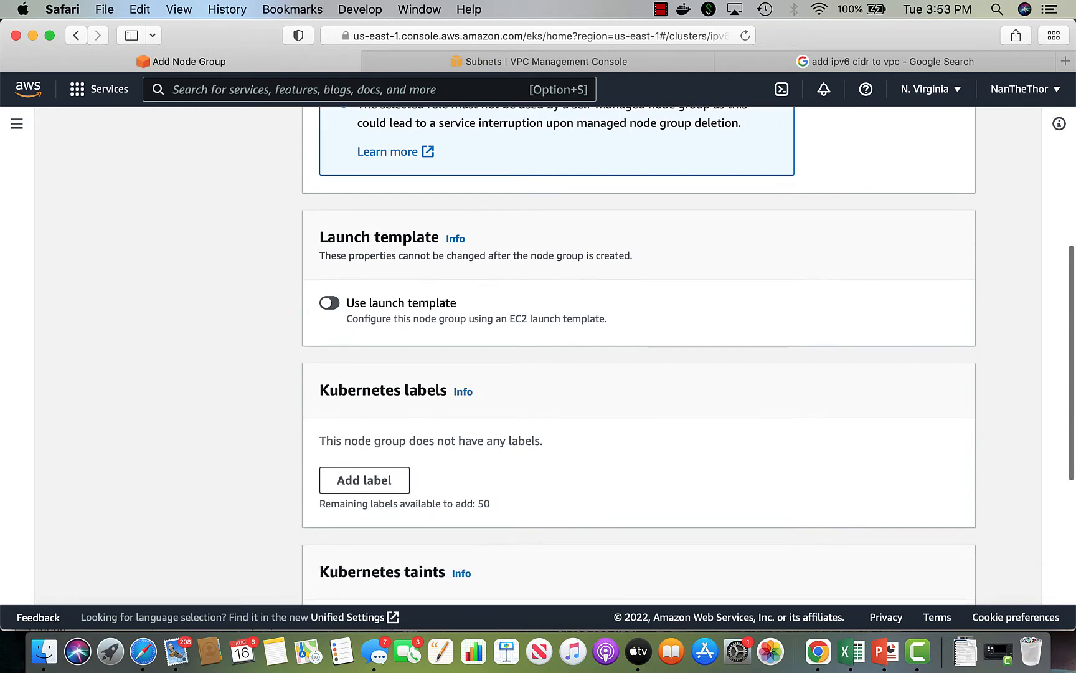
{"action": "mouse_move", "coordinate": [462, 320]}
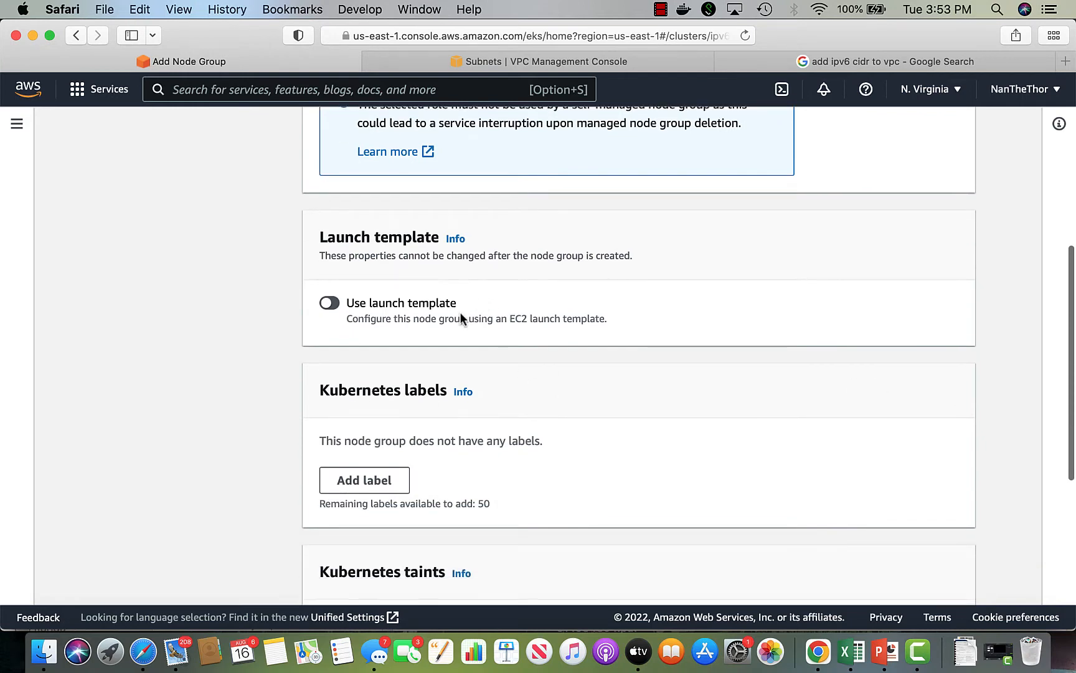
{"action": "left_click", "coordinate": [329, 303]}
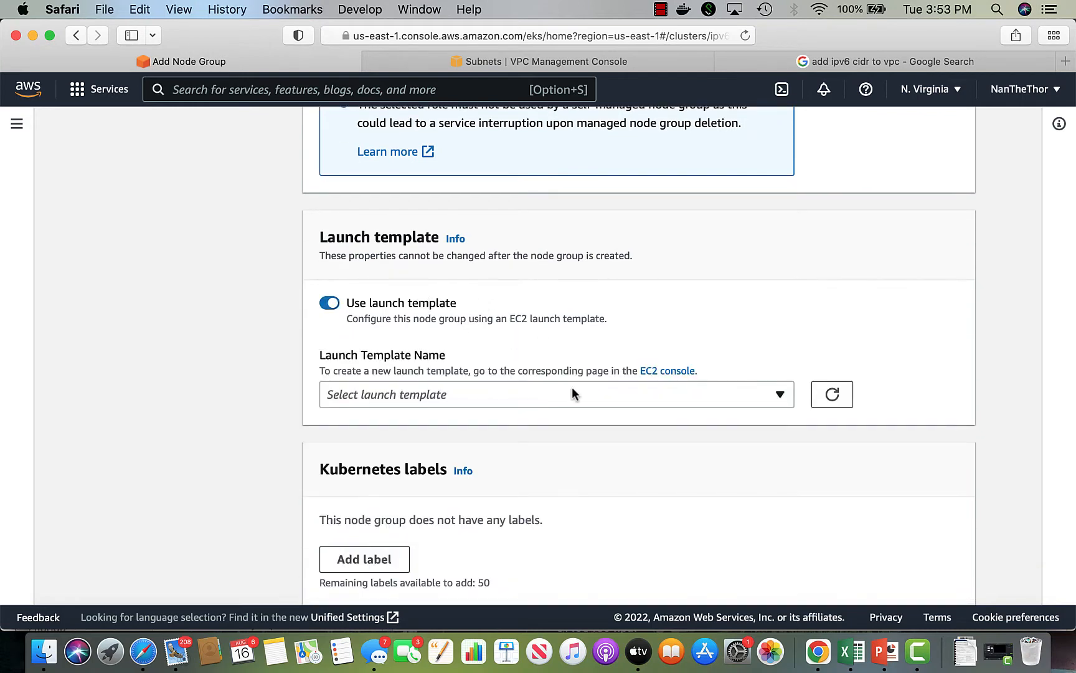
{"action": "left_click", "coordinate": [329, 303]}
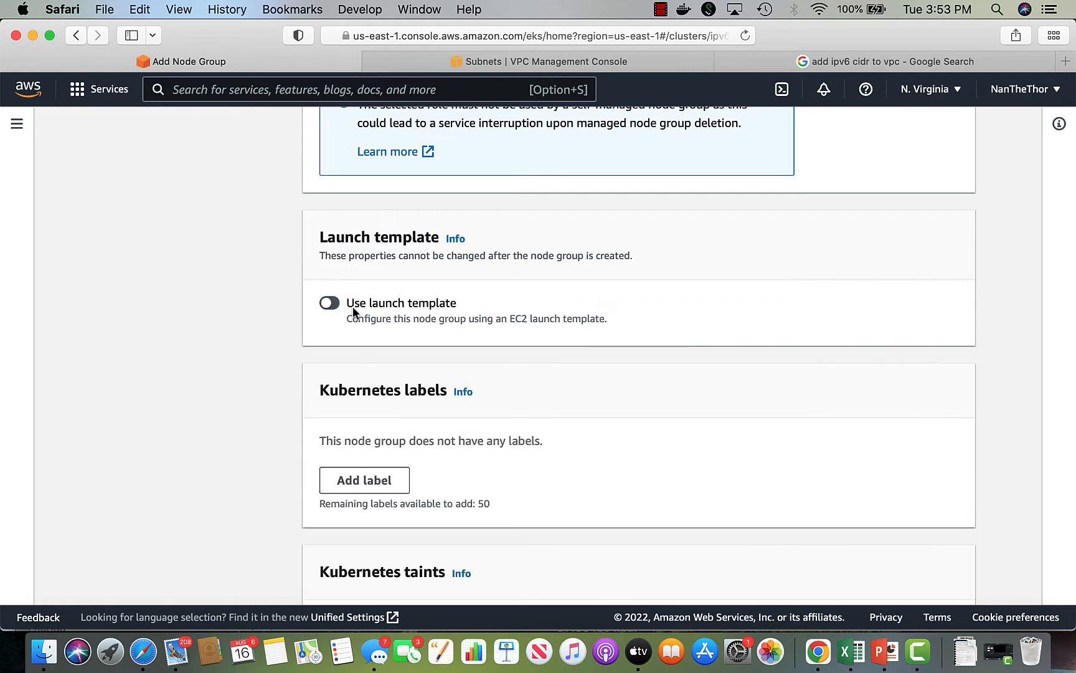
{"action": "scroll", "scroll_direction": "down", "scroll_amount": 3}
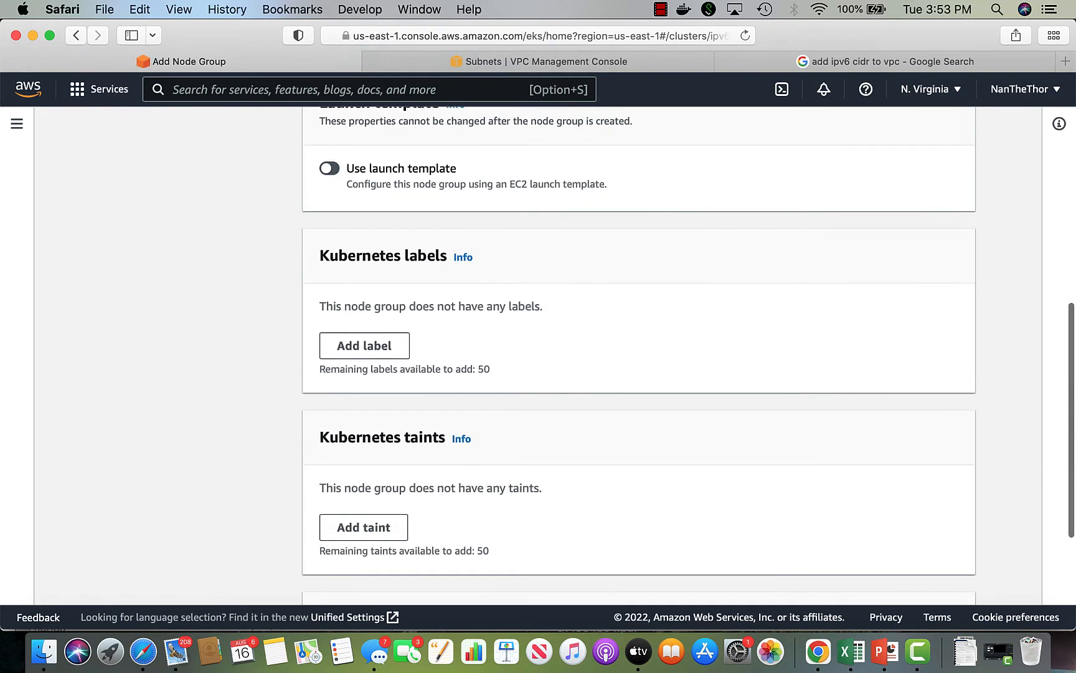
{"action": "scroll", "scroll_direction": "down", "scroll_amount": 3}
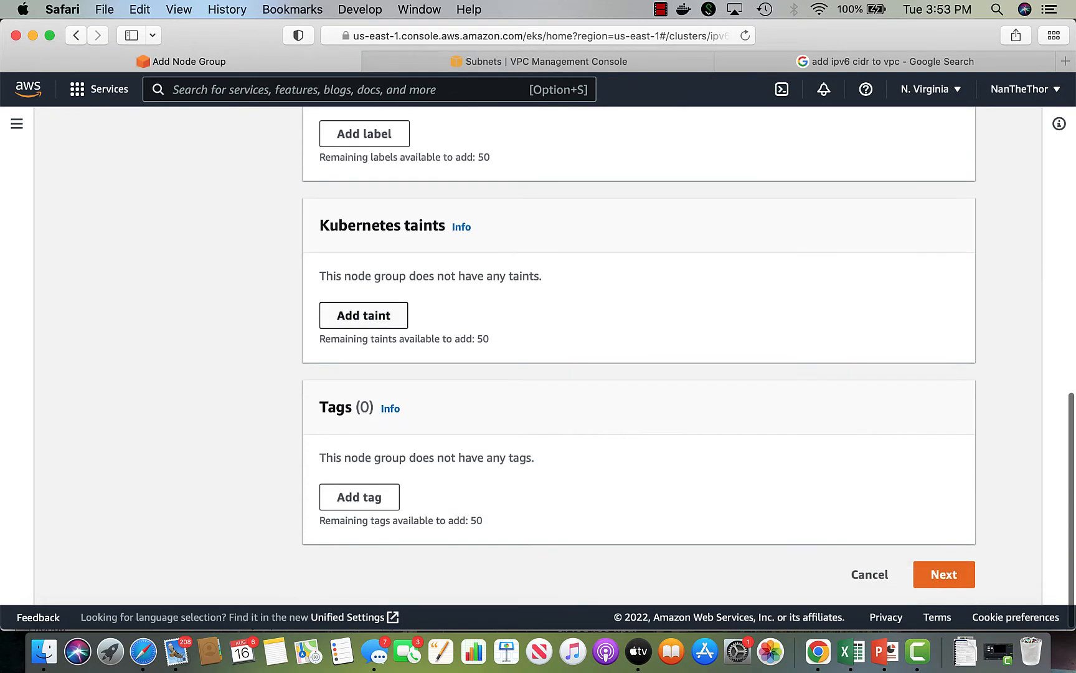
Go to compute settings and keep the Amazon Linux 2 (AL2_x86_64) AMI type.
{"action": "left_click", "coordinate": [943, 573]}
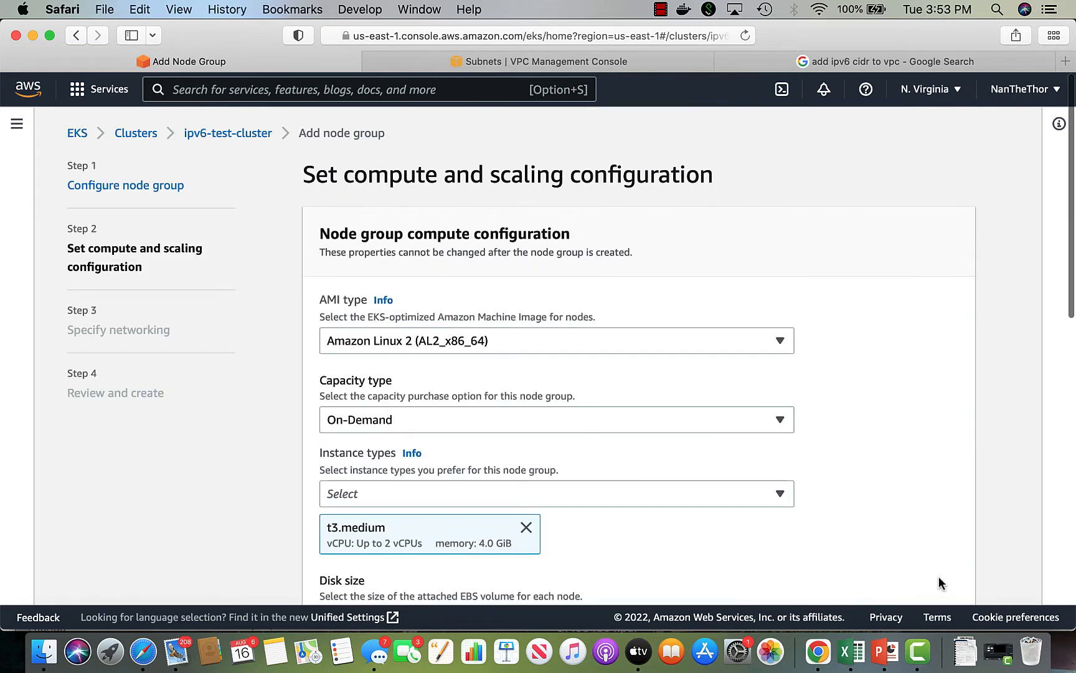
{"action": "scroll", "scroll_direction": "down", "scroll_amount": 3}
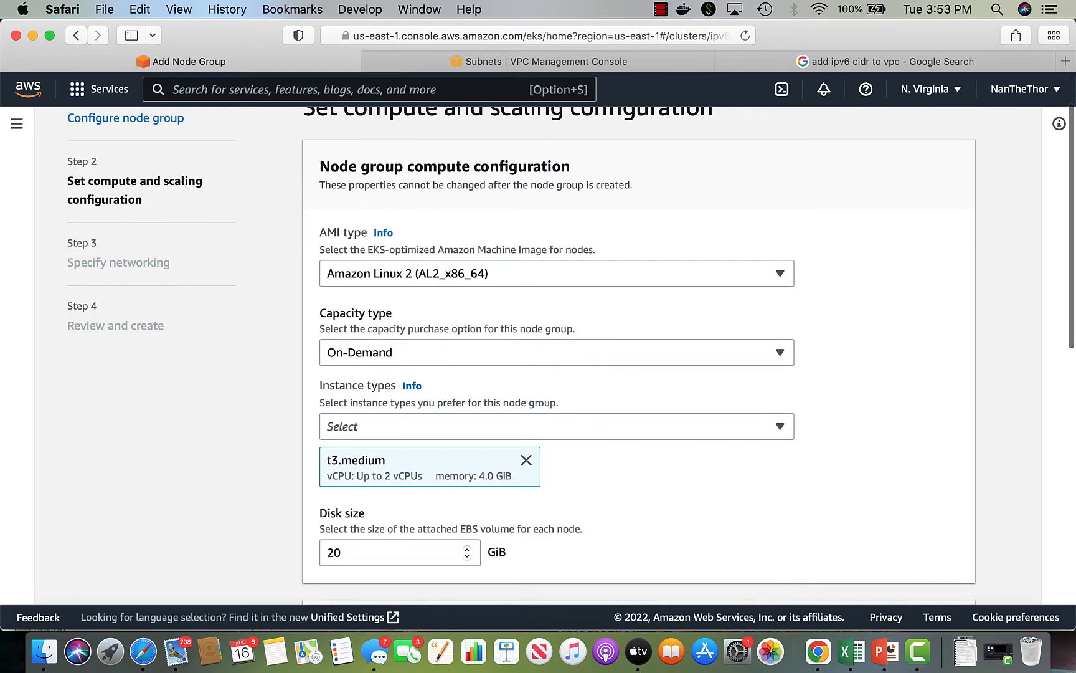
{"action": "scroll", "scroll_direction": "down", "scroll_amount": 3}
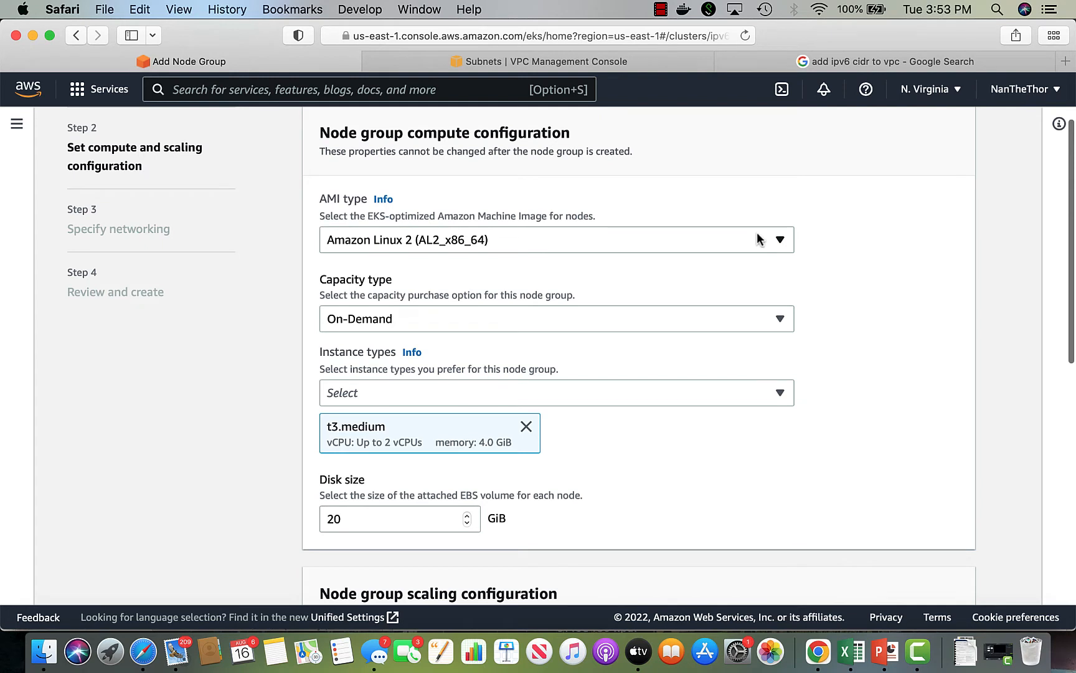
{"action": "left_click", "coordinate": [554, 240]}
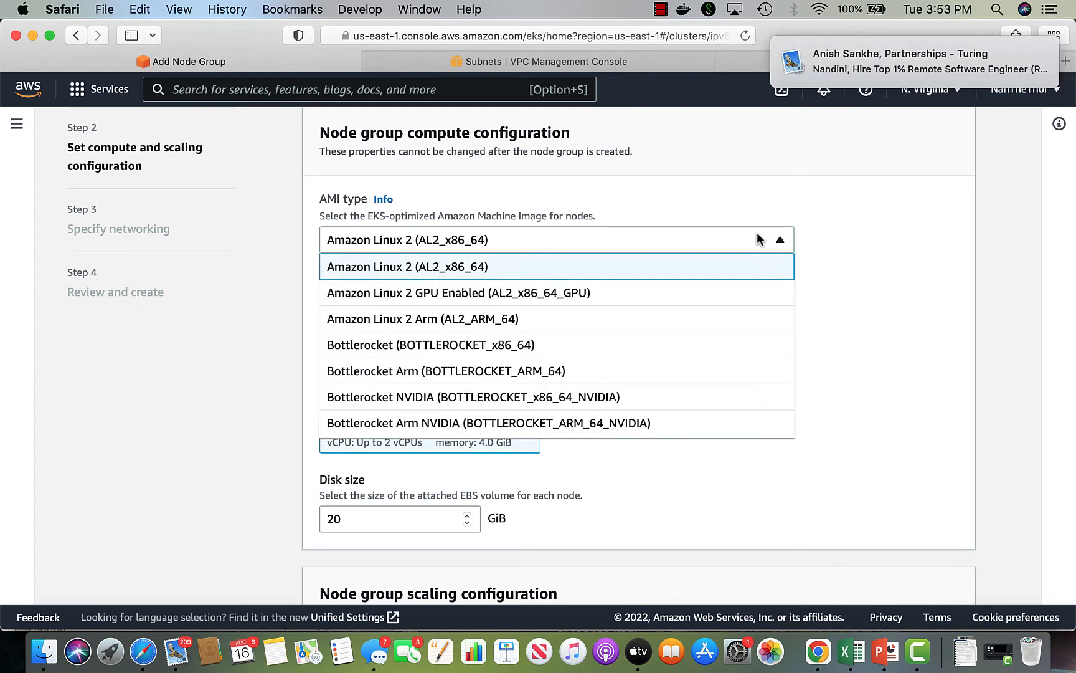
{"action": "mouse_move", "coordinate": [893, 184]}
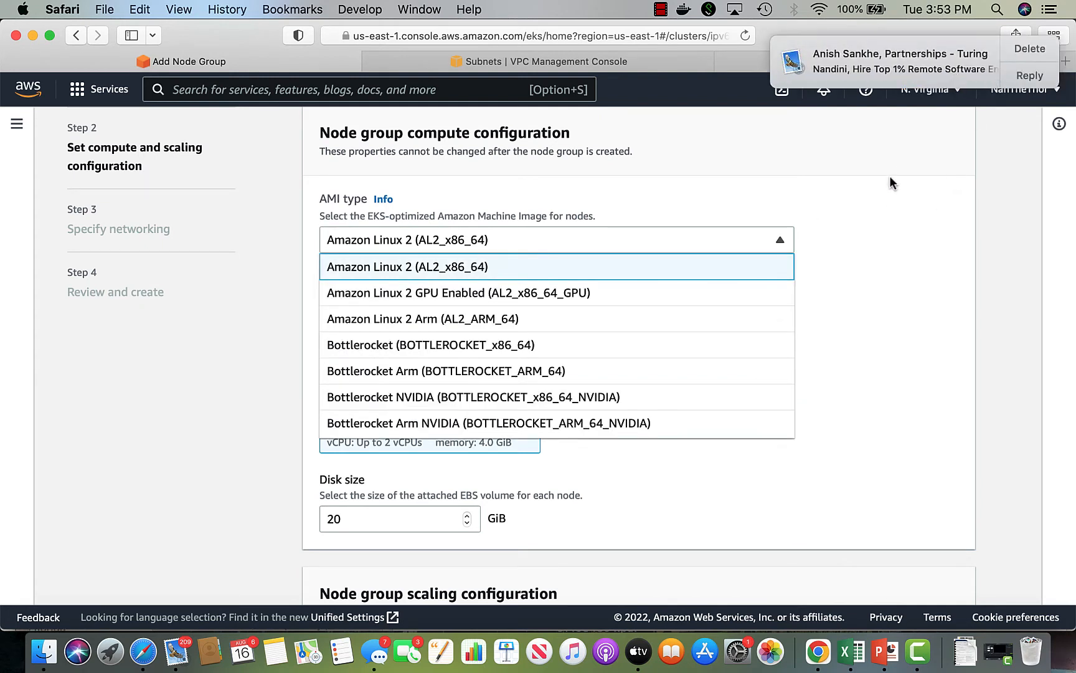
{"action": "mouse_move", "coordinate": [825, 197]}
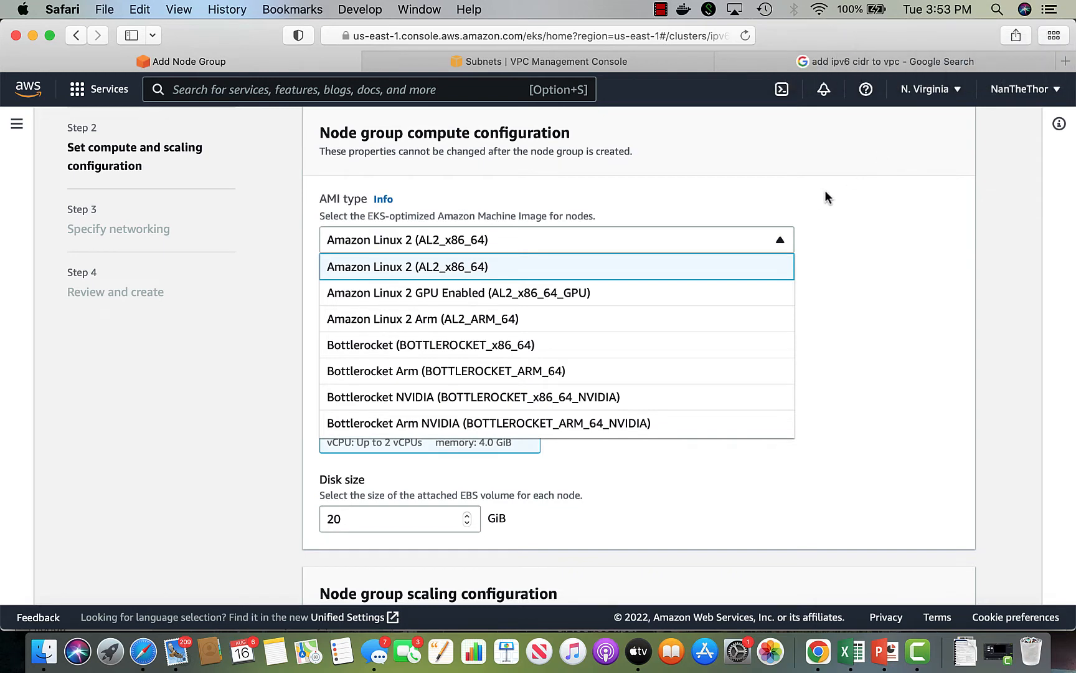
{"action": "left_click", "coordinate": [407, 267]}
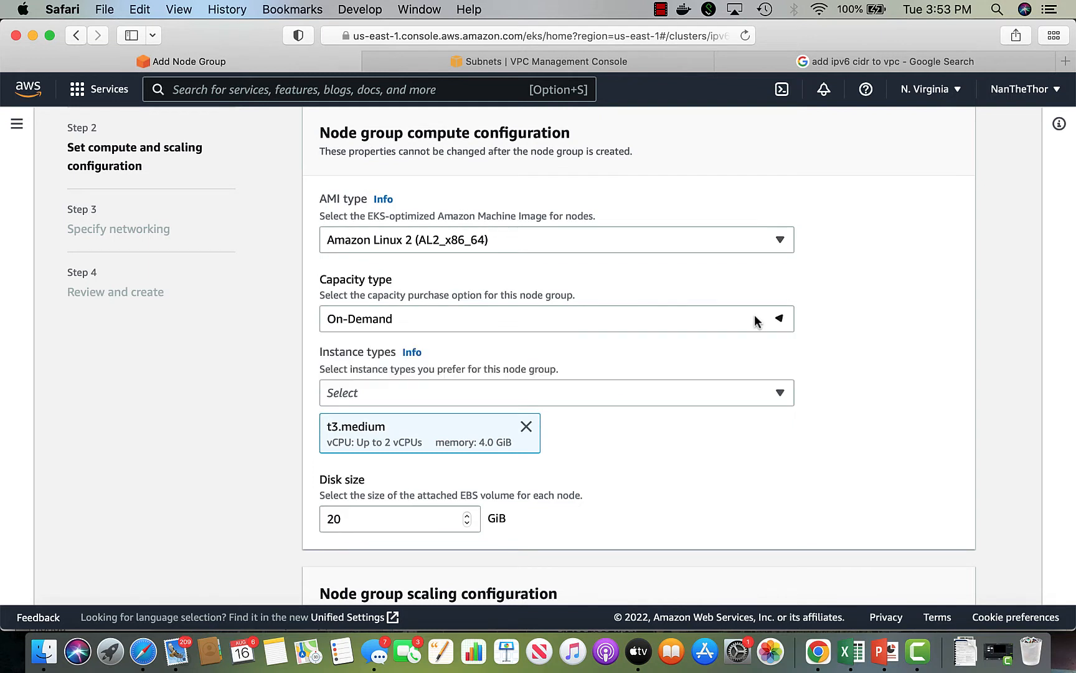
{"action": "mouse_move", "coordinate": [734, 397]}
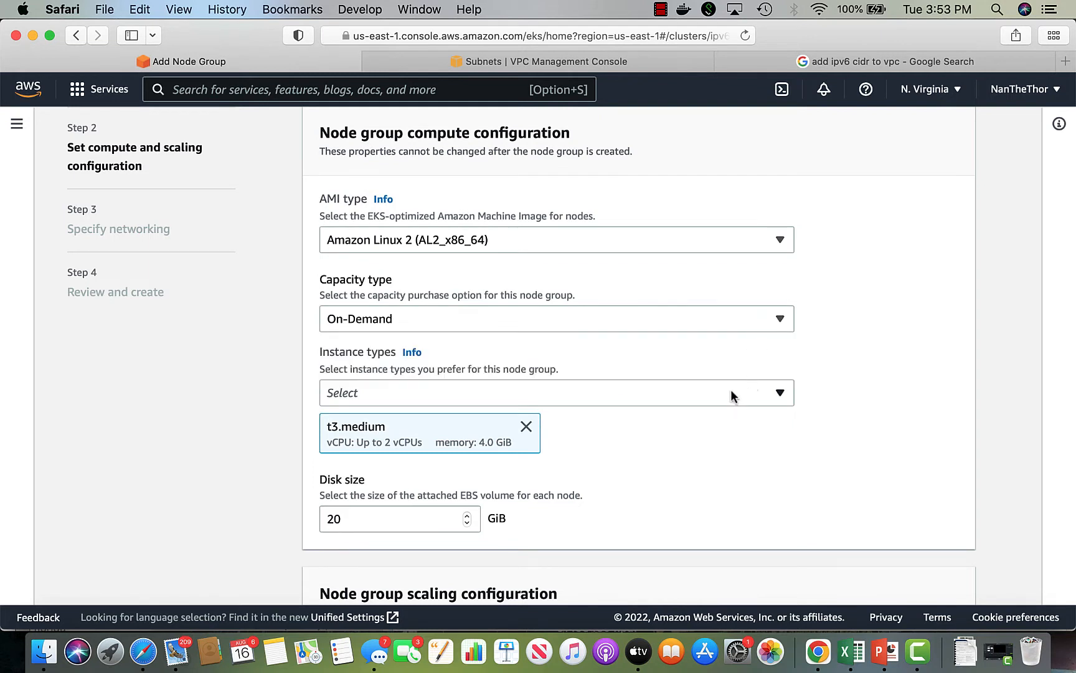
{"action": "scroll", "scroll_direction": "down", "scroll_amount": 3}
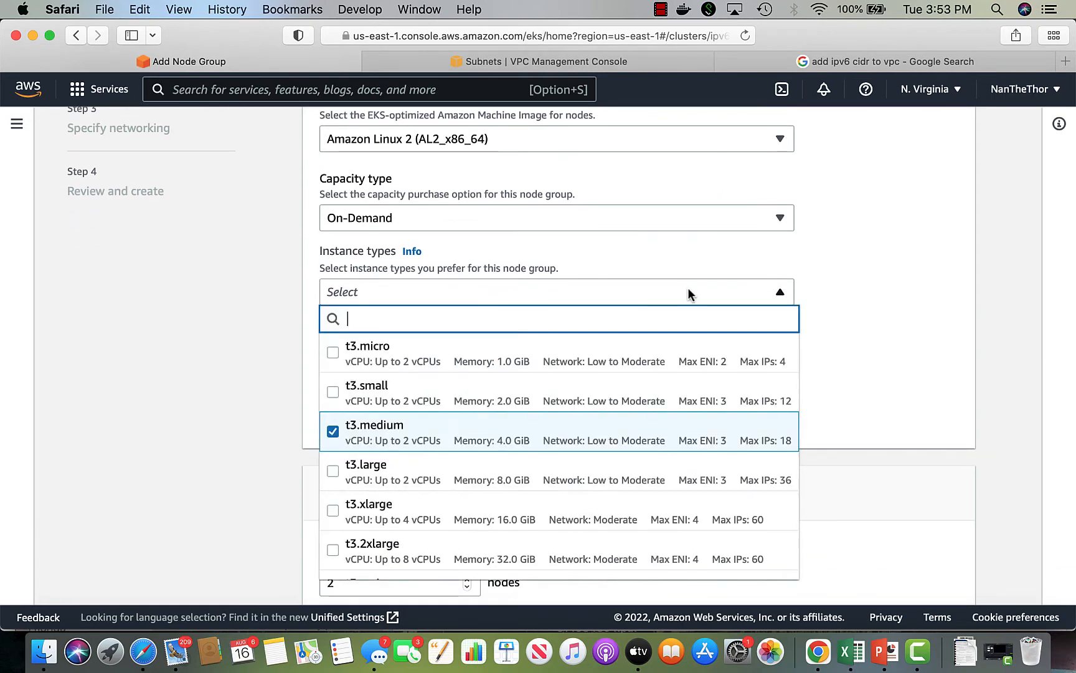
Search instance types for 'm6' and select m6a.xlarge.
{"action": "left_click", "coordinate": [333, 431]}
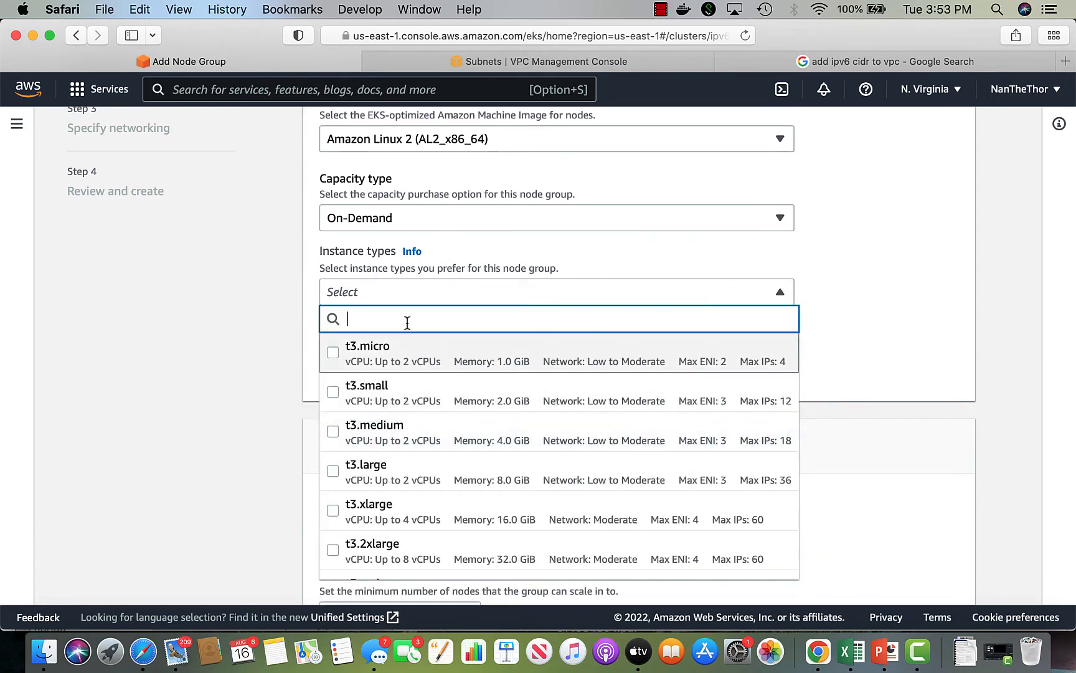
{"action": "type", "text": "m"}
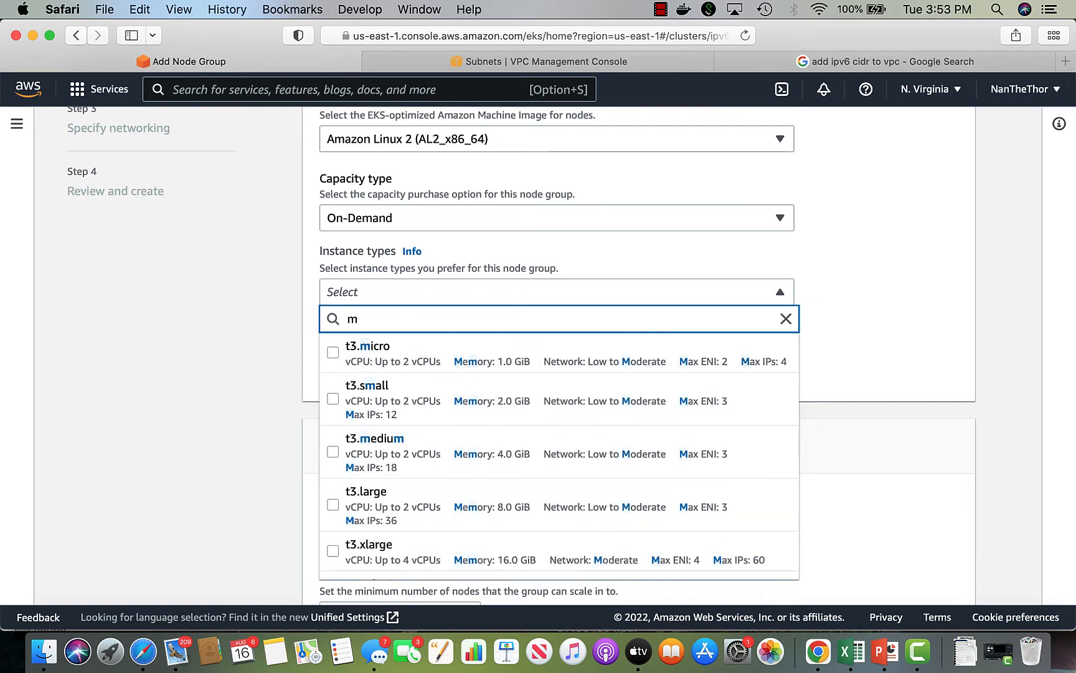
{"action": "type", "text": "6"}
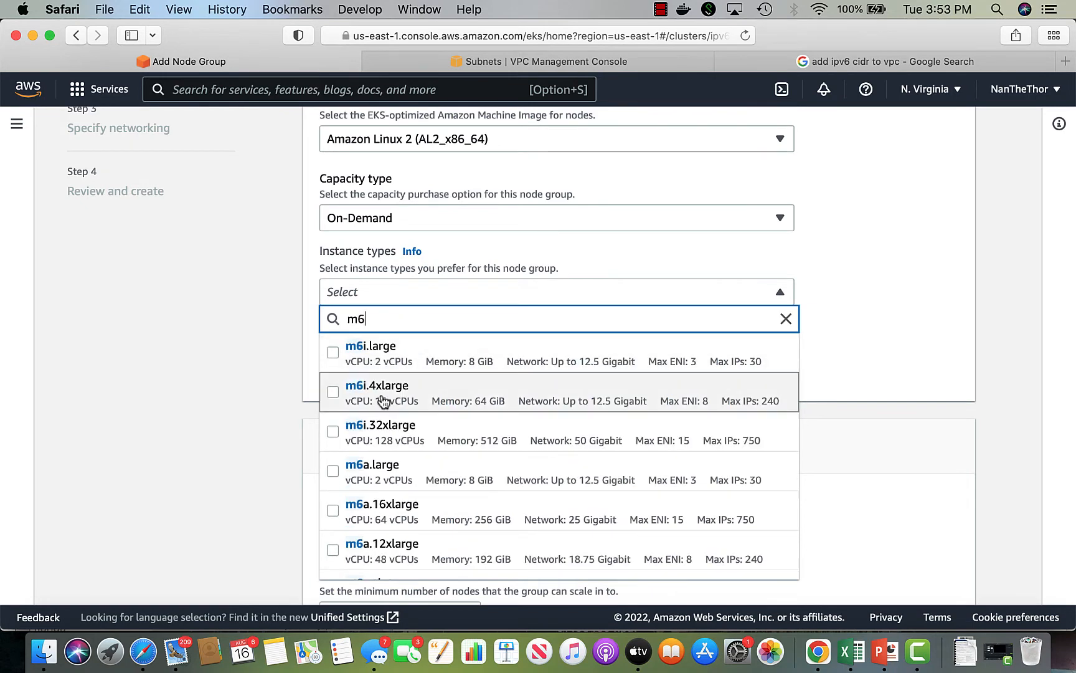
{"action": "mouse_move", "coordinate": [405, 382]}
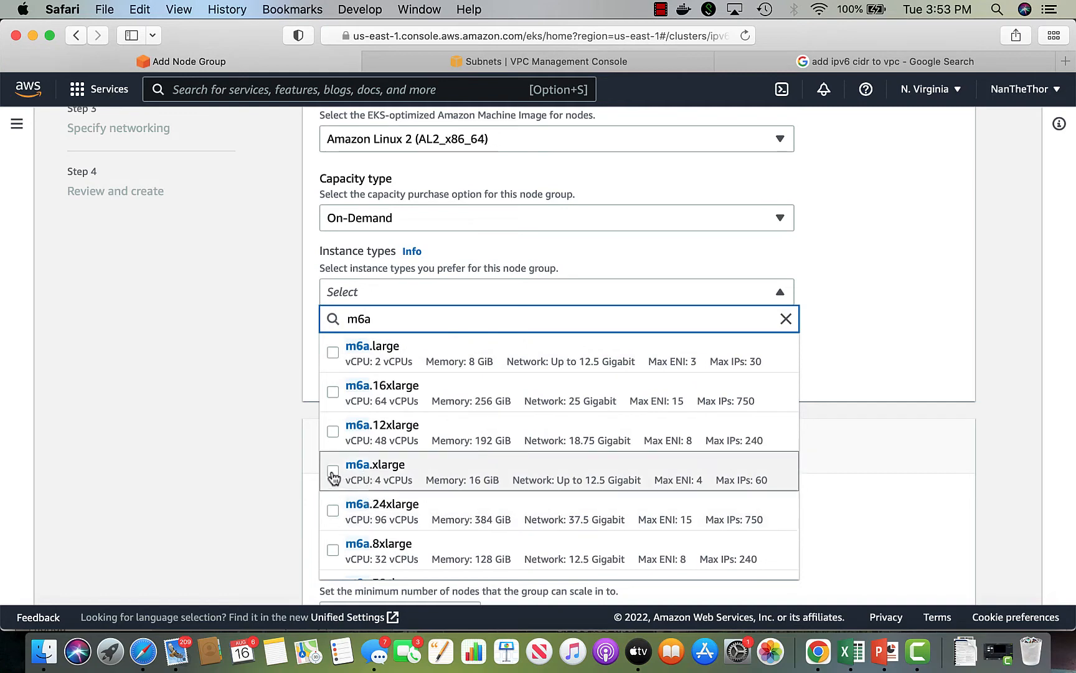
{"action": "left_click", "coordinate": [334, 471]}
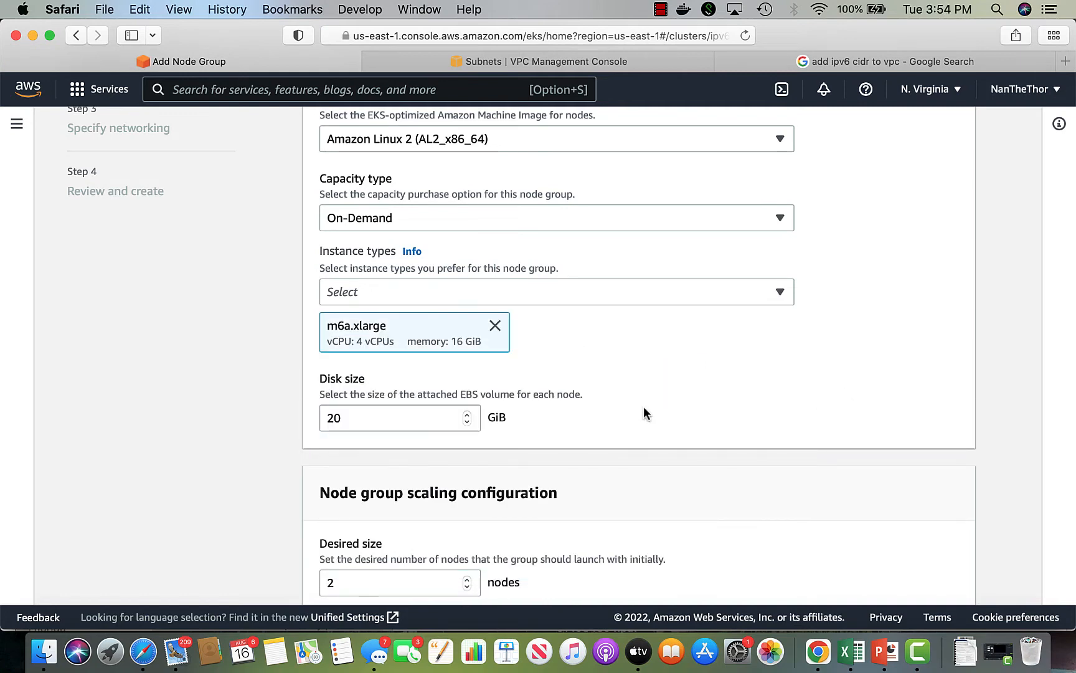
{"action": "mouse_move", "coordinate": [564, 436]}
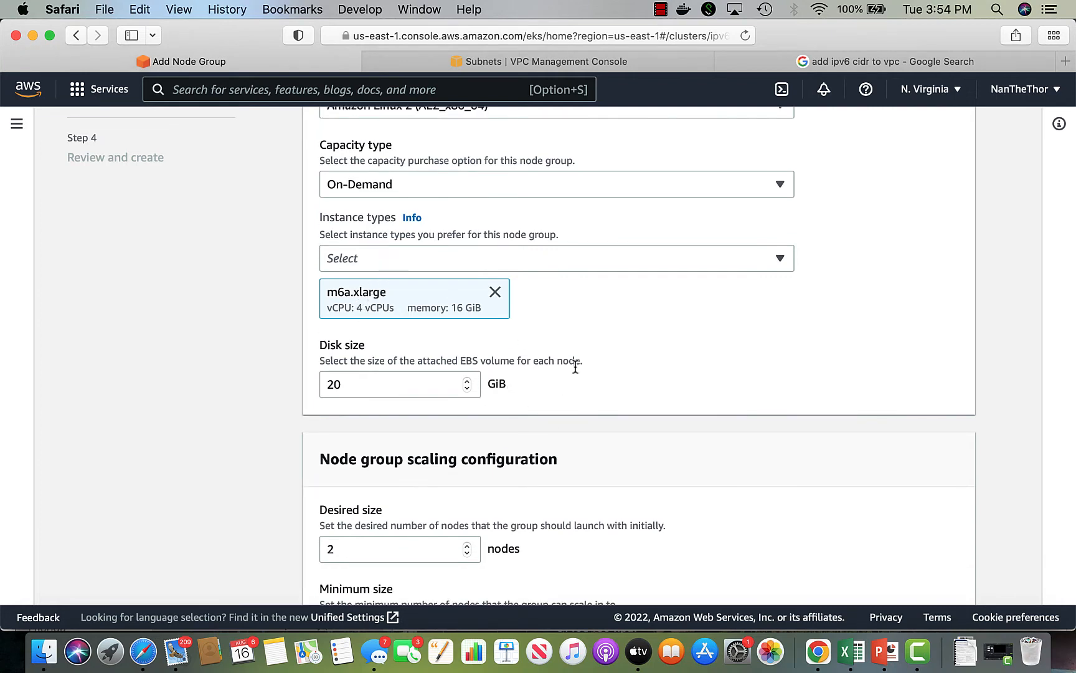
Set scaling to minimum 1, desired 1, maximum 2, with 1 node maximum unavailable.
{"action": "scroll", "scroll_direction": "down", "scroll_amount": 3}
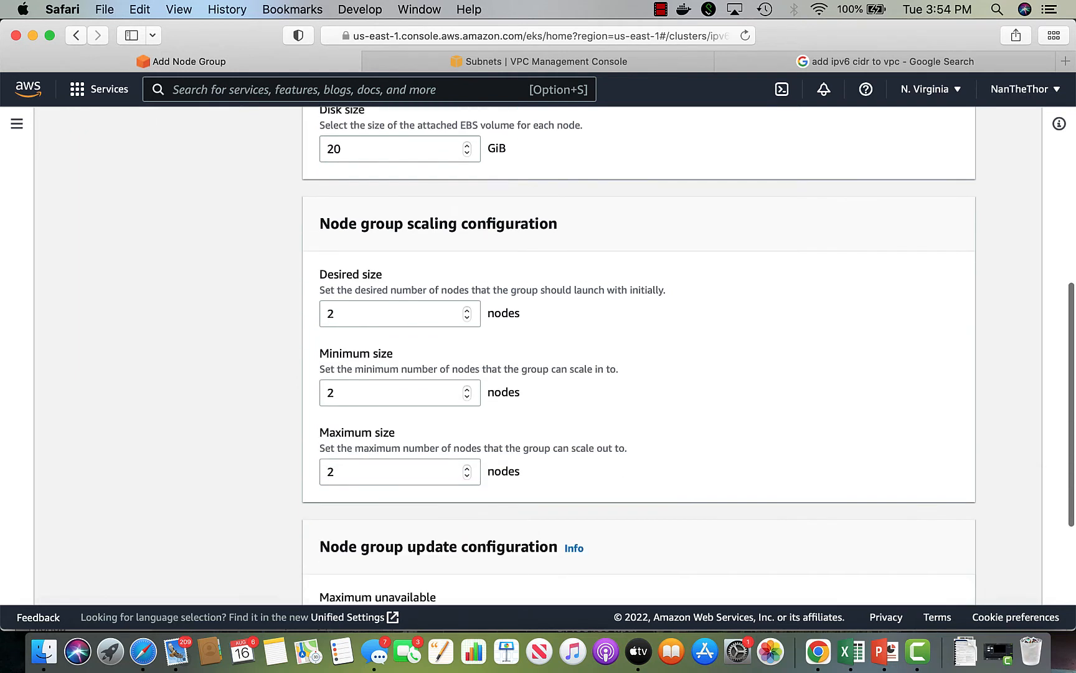
{"action": "type", "text": "1"}
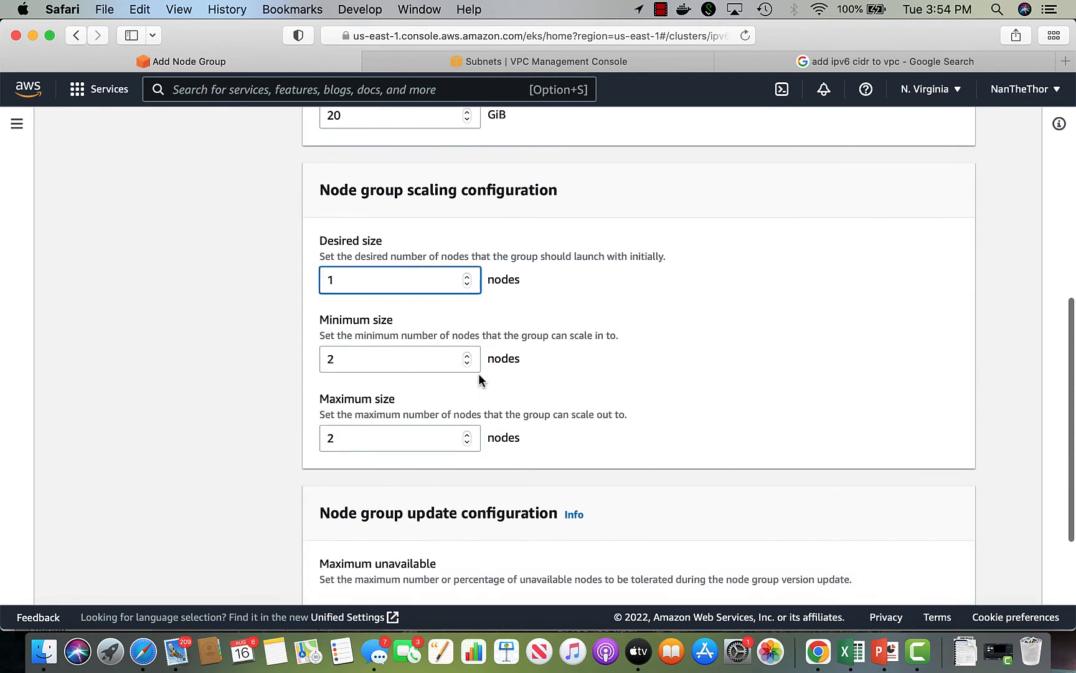
{"action": "type", "text": "1"}
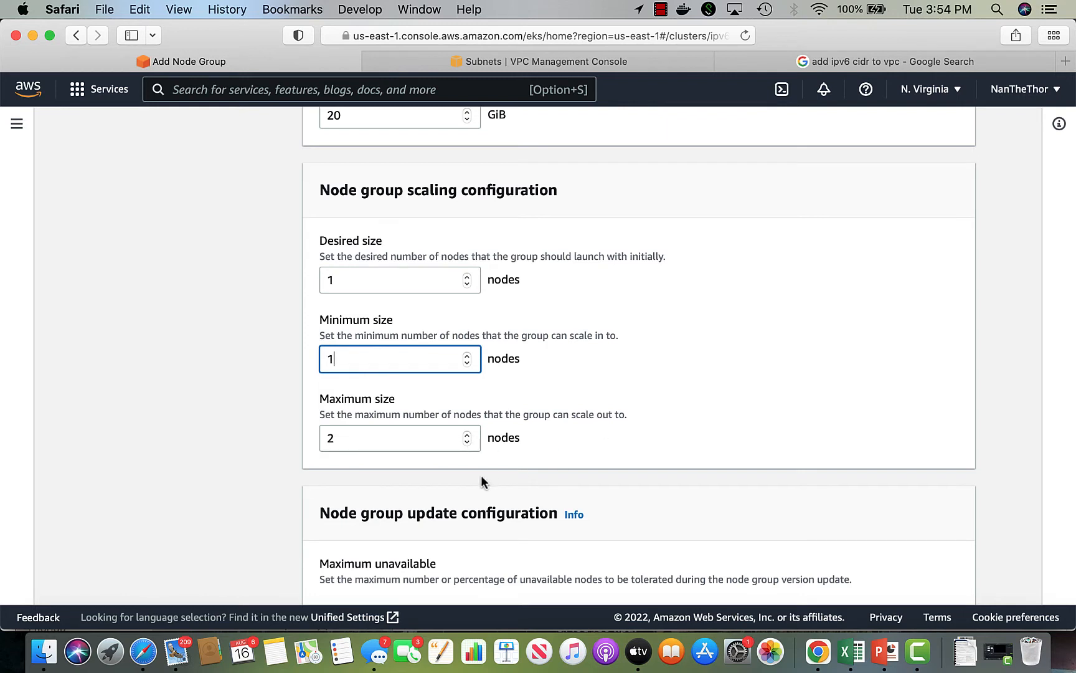
{"action": "scroll", "scroll_direction": "down", "scroll_amount": 3}
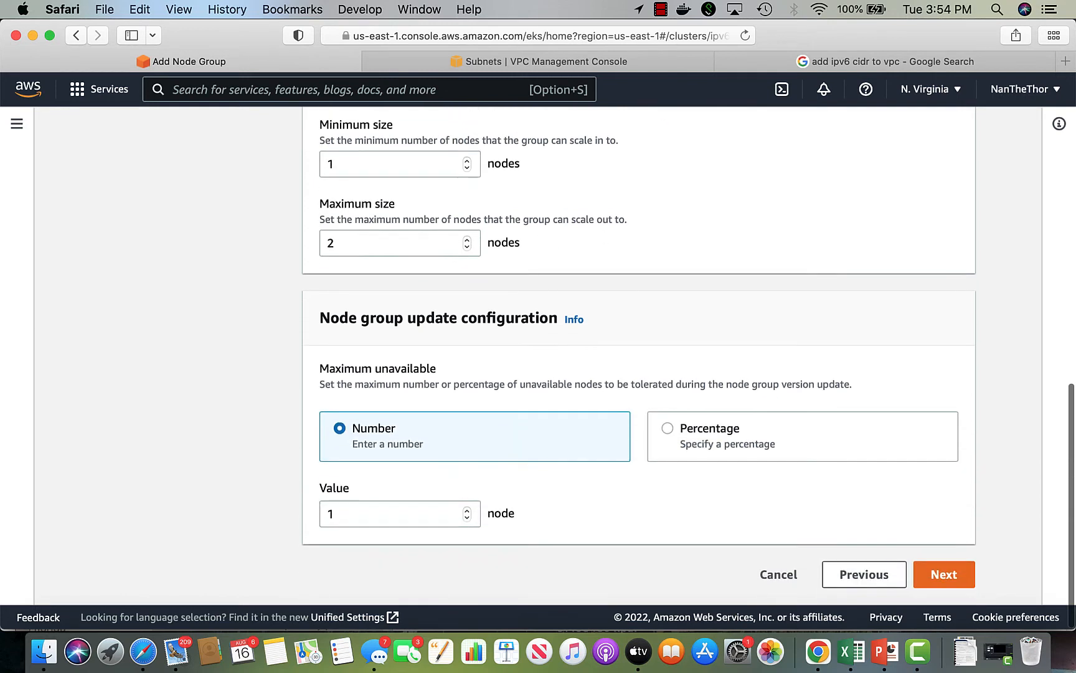
{"action": "mouse_move", "coordinate": [630, 465]}
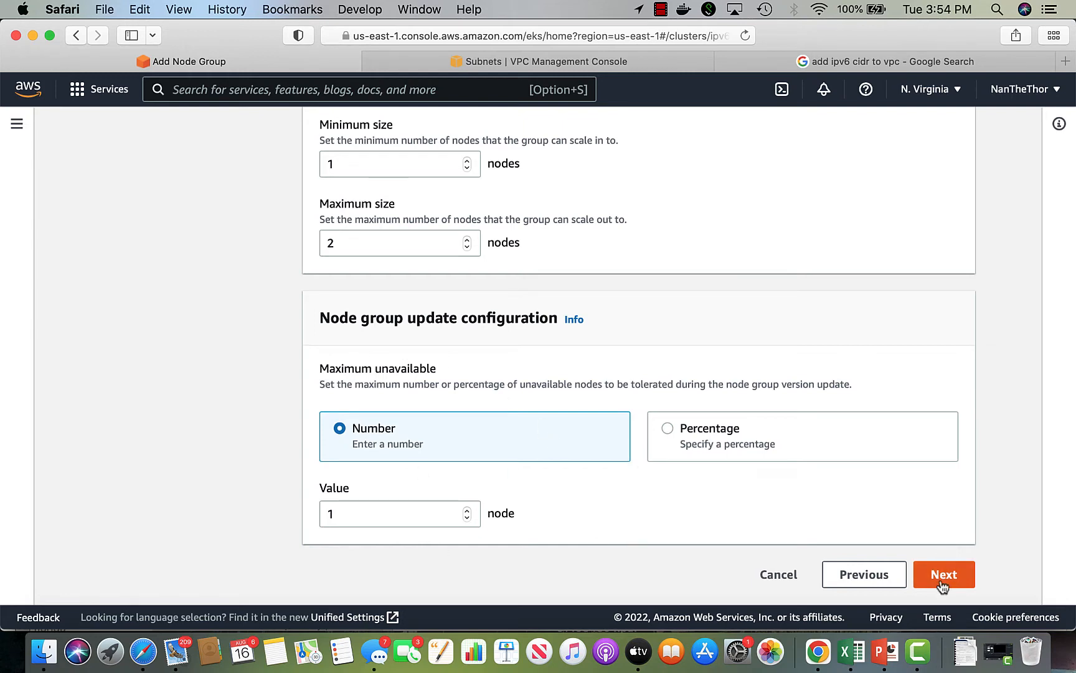
Advance to Specify networking, keeping the four preselected subnets with SSH access off.
{"action": "left_click", "coordinate": [943, 574]}
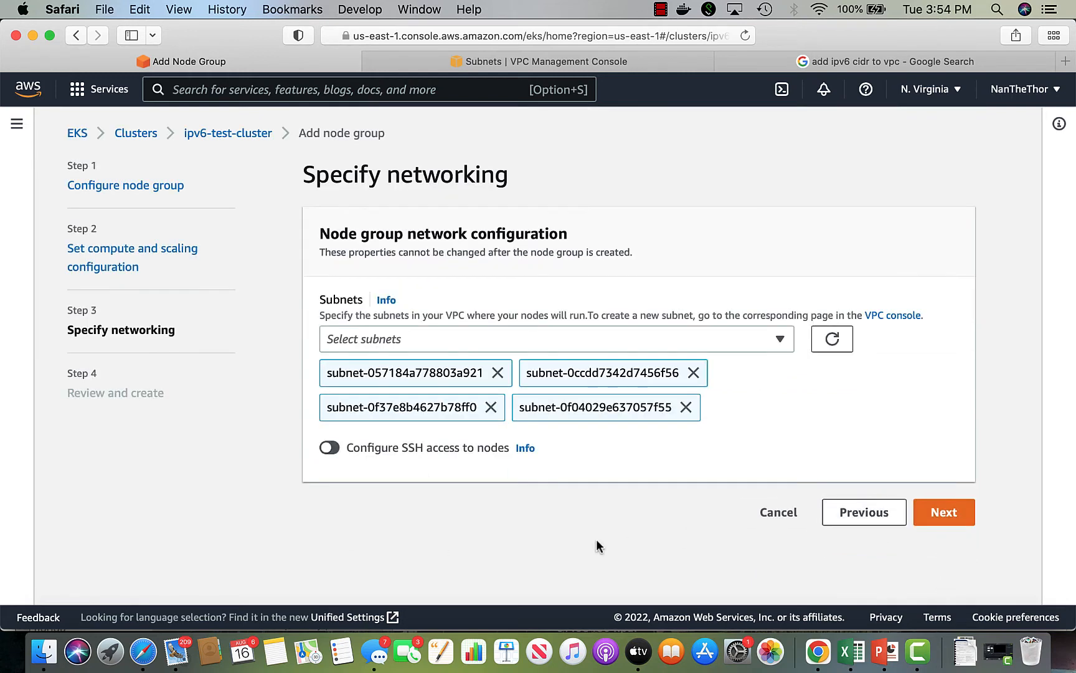
{"action": "left_click", "coordinate": [554, 338]}
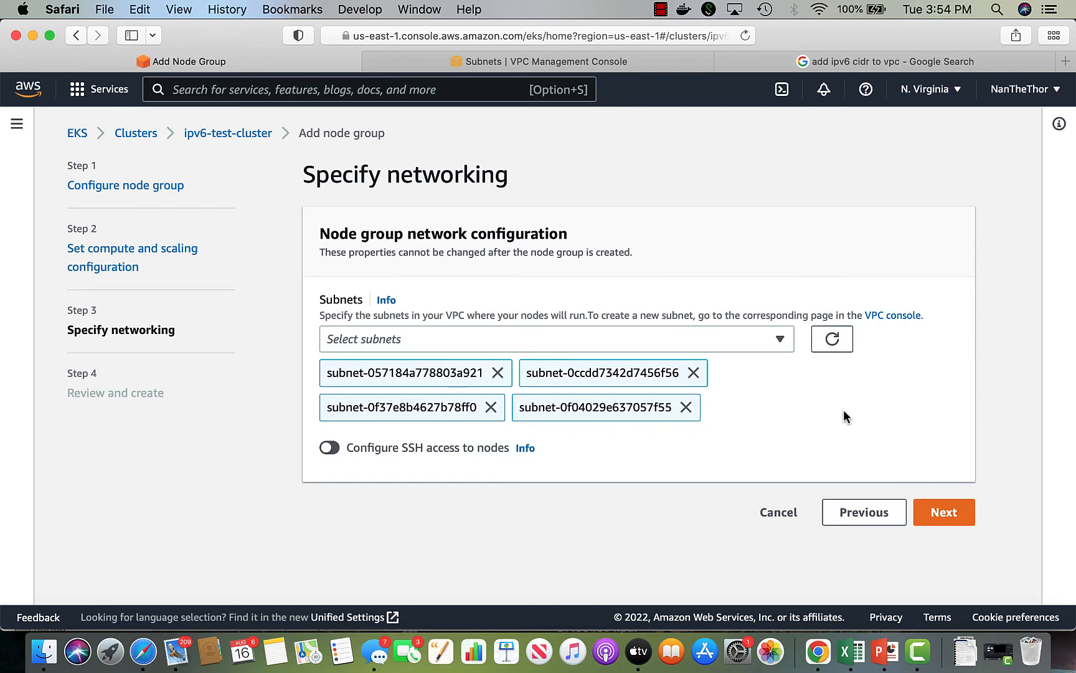
{"action": "mouse_move", "coordinate": [395, 464]}
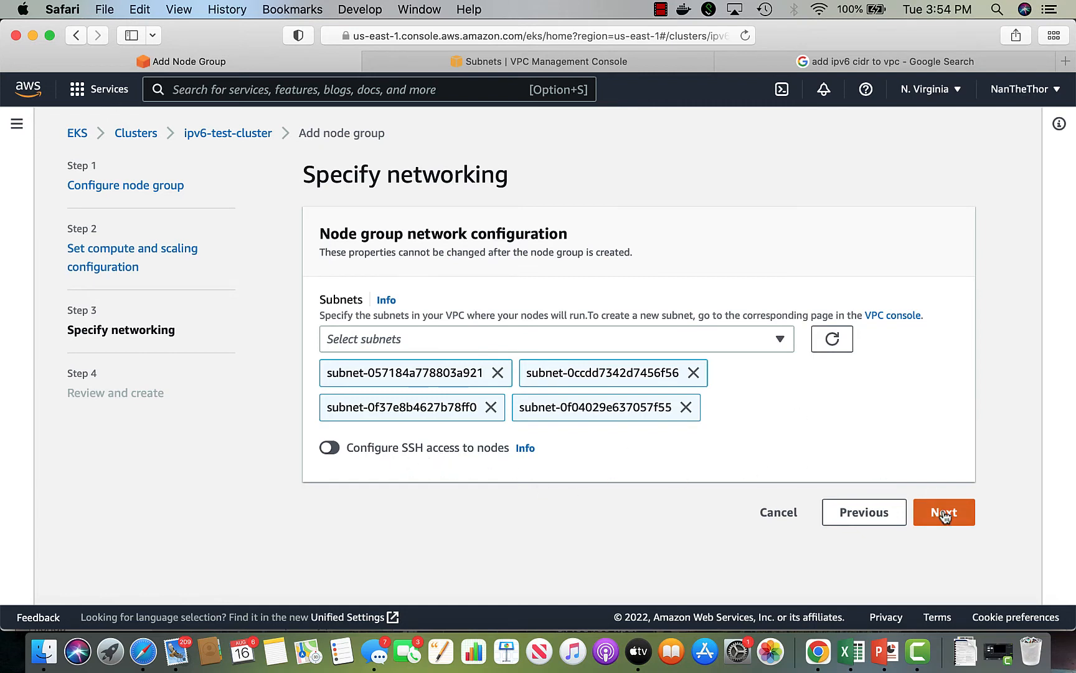
Scroll through the Review and create page and create the node group.
{"action": "left_click", "coordinate": [943, 512]}
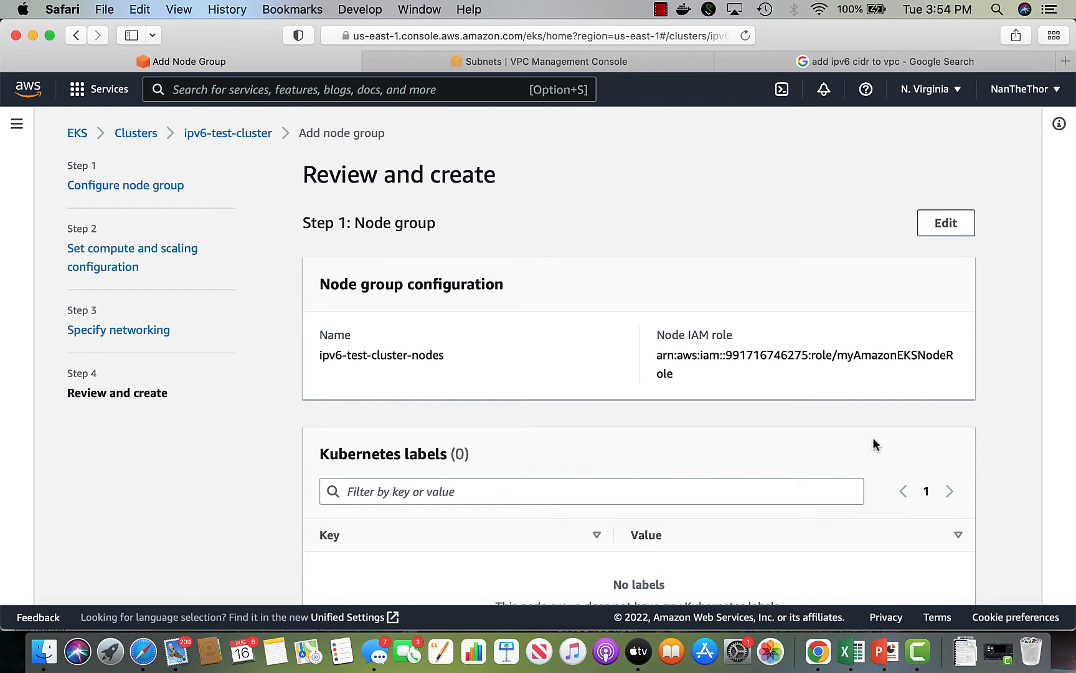
{"action": "scroll", "scroll_direction": "down", "scroll_amount": 3}
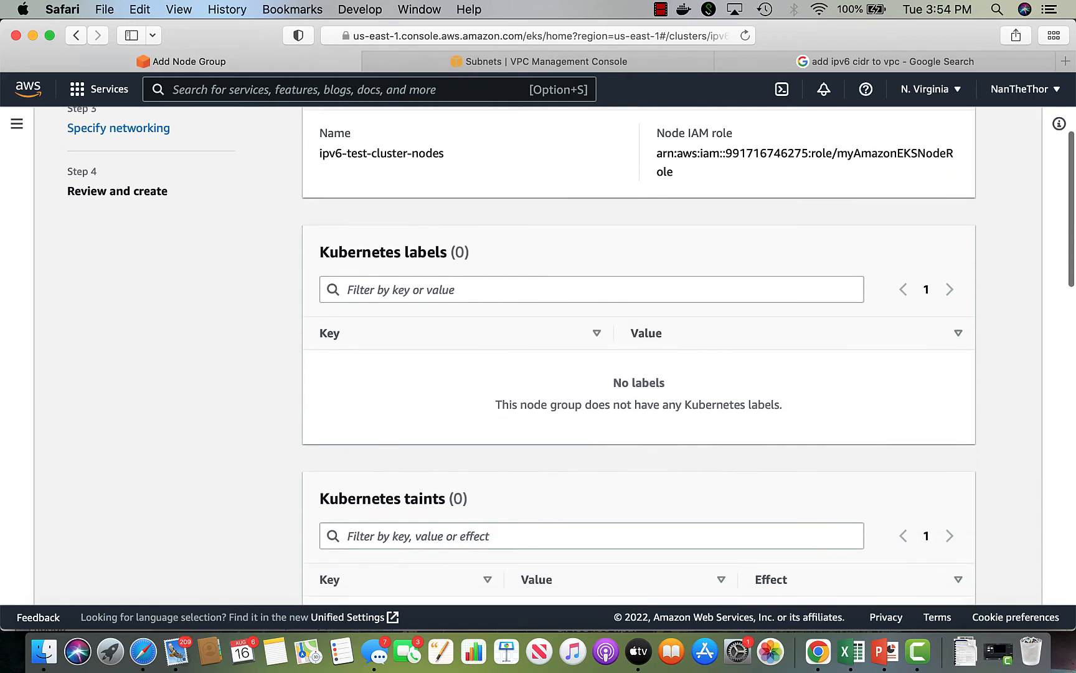
{"action": "scroll", "scroll_direction": "down", "scroll_amount": 3}
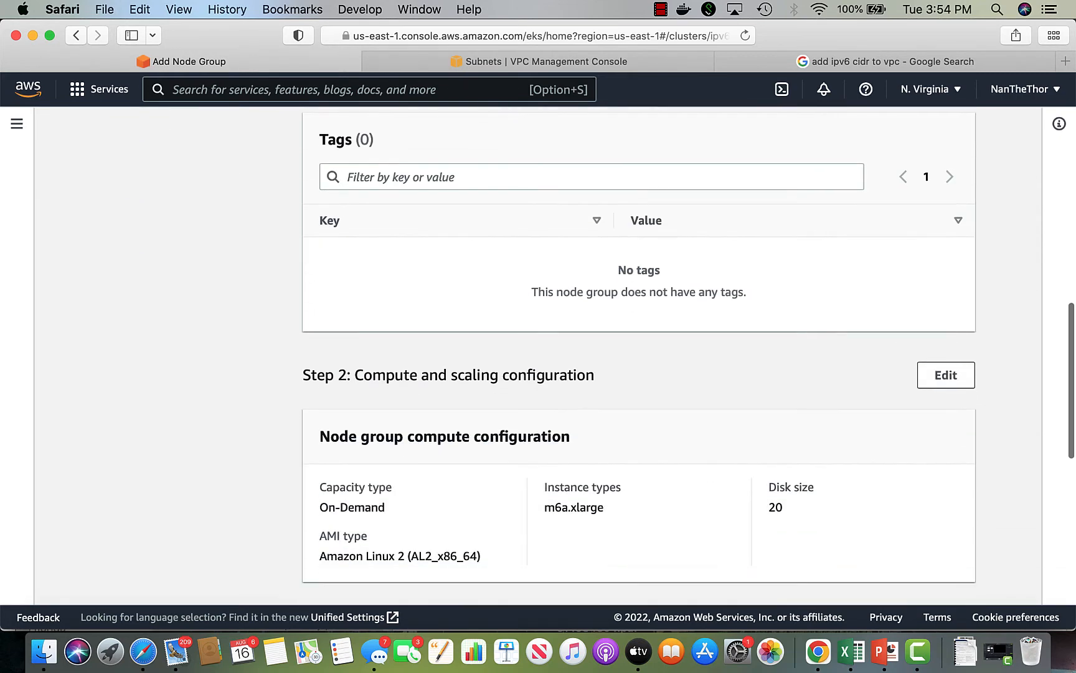
{"action": "scroll", "scroll_direction": "down", "scroll_amount": 3}
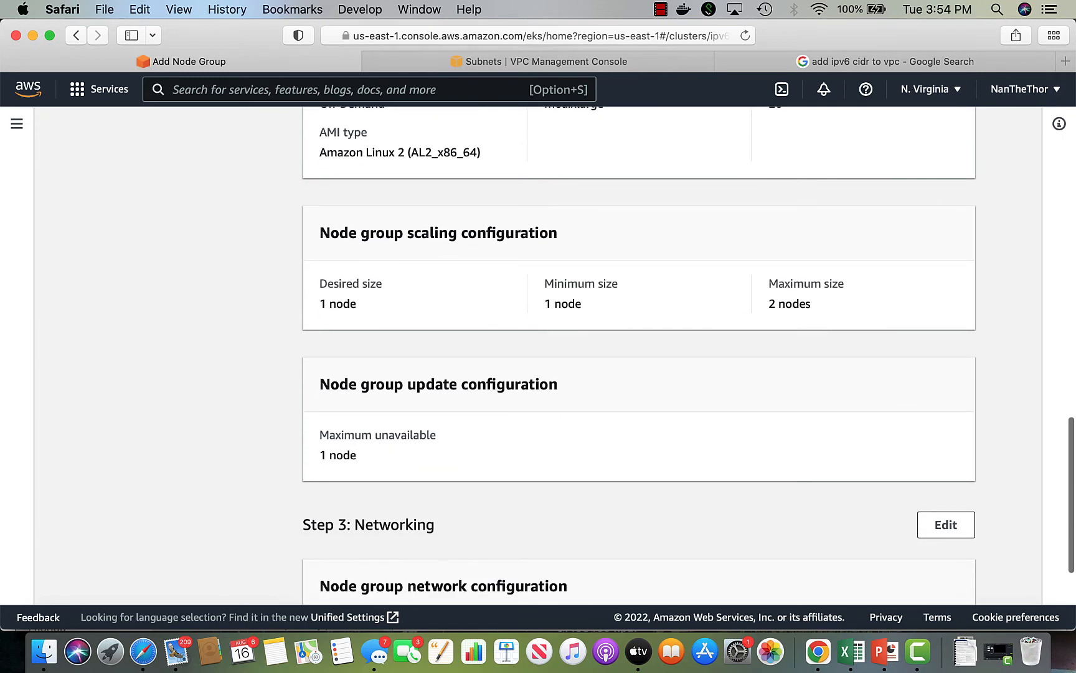
{"action": "scroll", "scroll_direction": "down", "scroll_amount": 3}
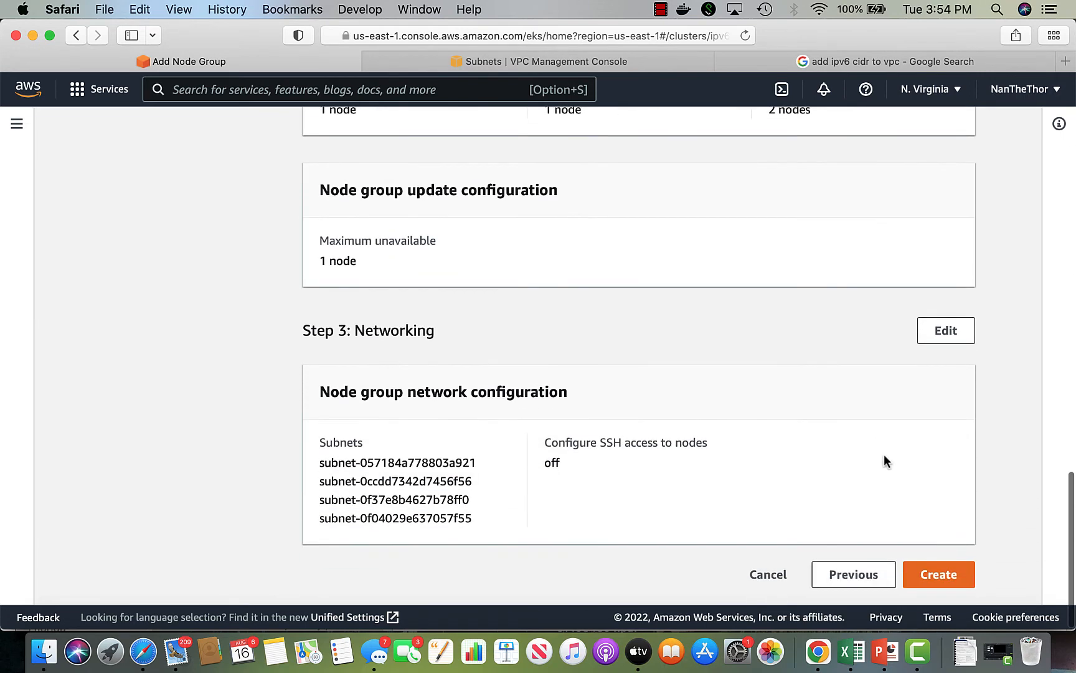
{"action": "left_click", "coordinate": [938, 573]}
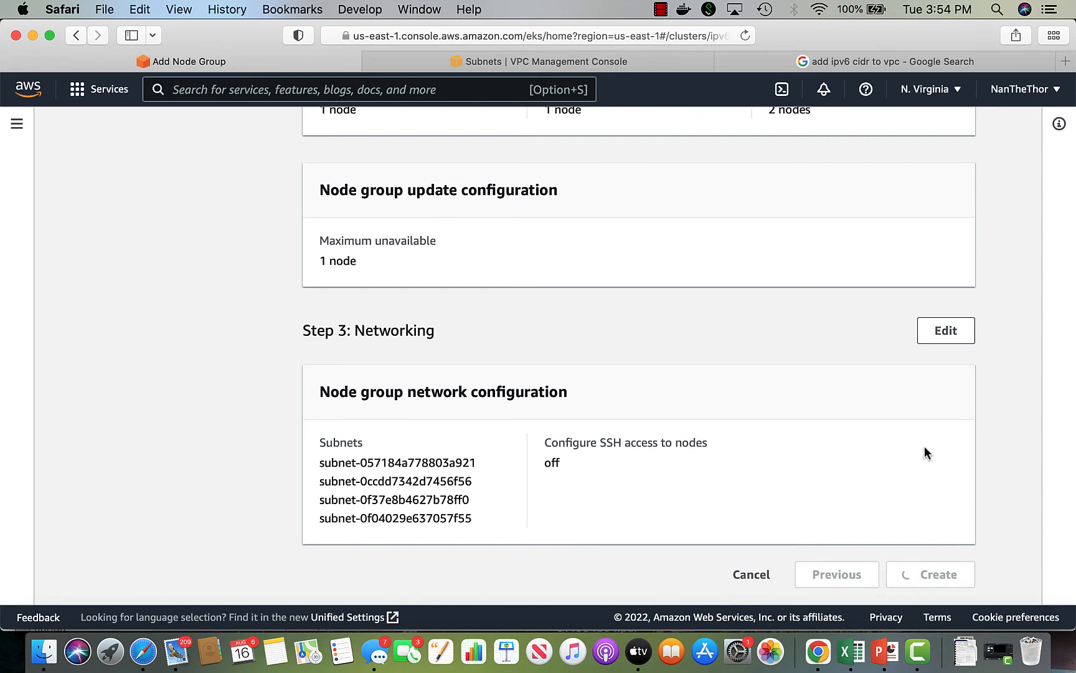
Check the ipv6-test-cluster-nodes details: ARN, autoscaling group and four subnets.
{"action": "left_click", "coordinate": [938, 573]}
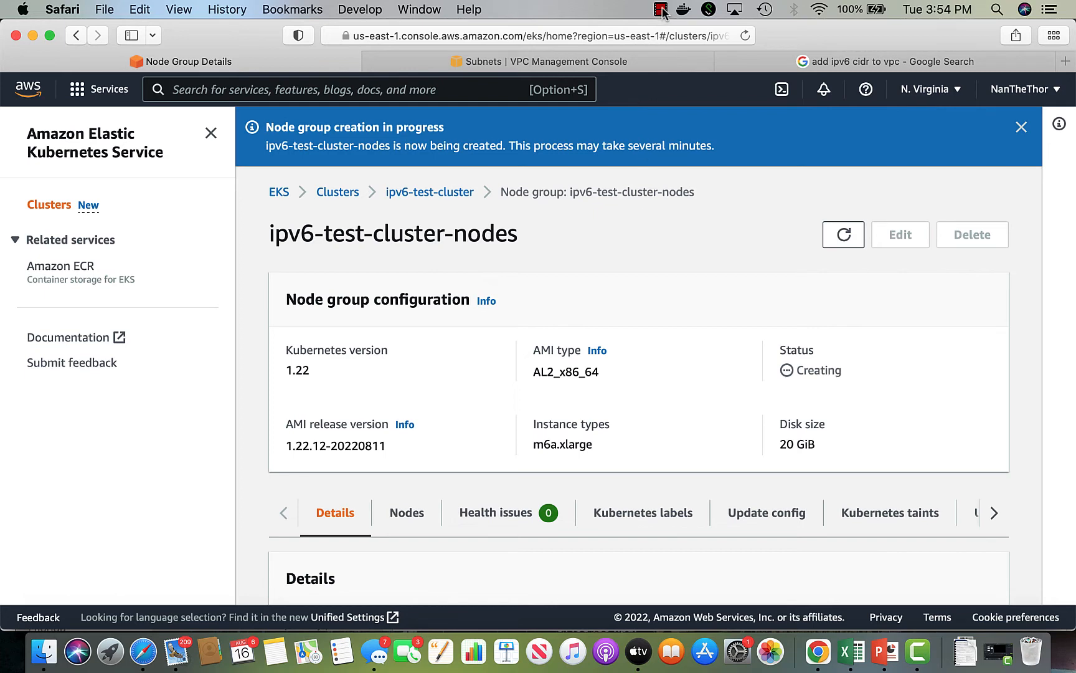
{"action": "left_click", "coordinate": [661, 9]}
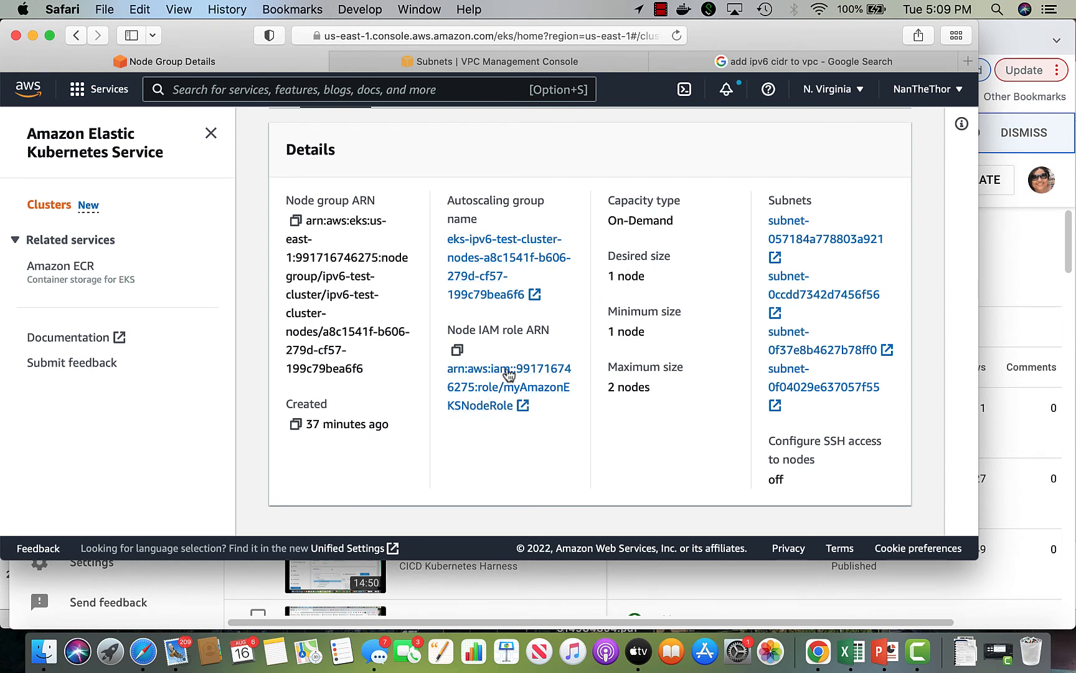
{"action": "mouse_move", "coordinate": [501, 277]}
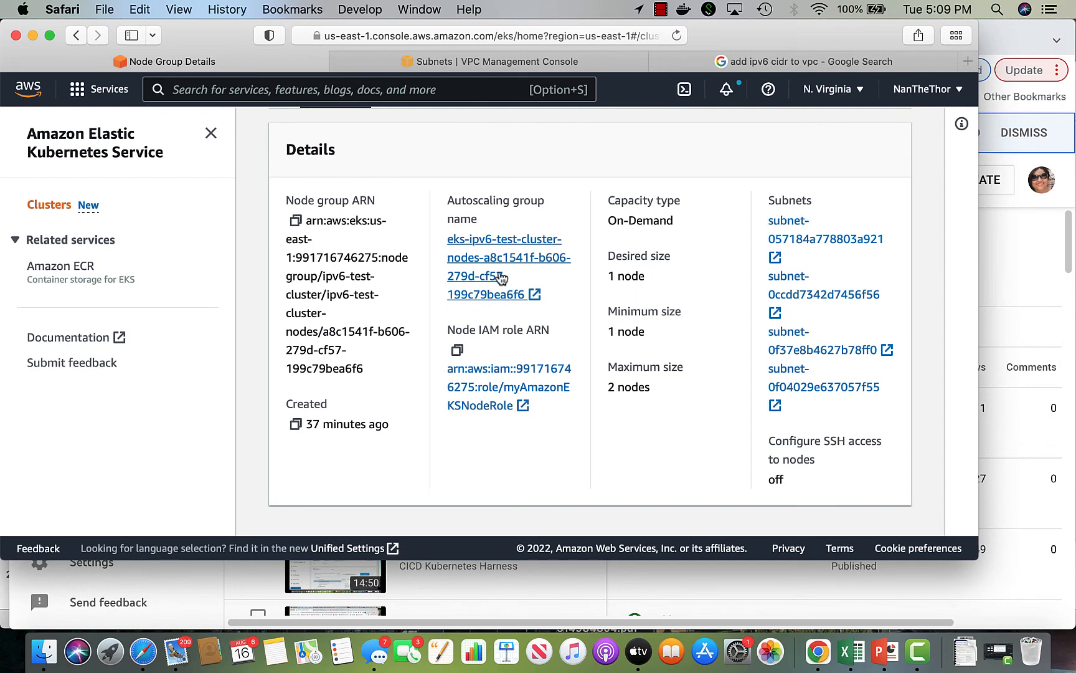
{"action": "mouse_move", "coordinate": [788, 488]}
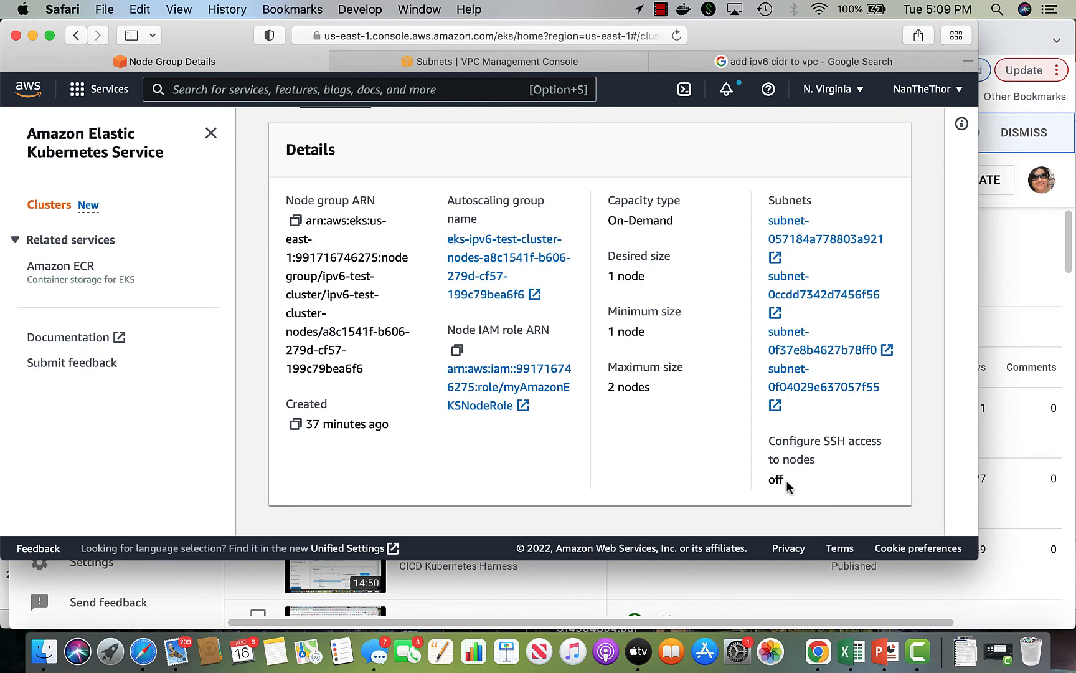
{"action": "mouse_move", "coordinate": [555, 438]}
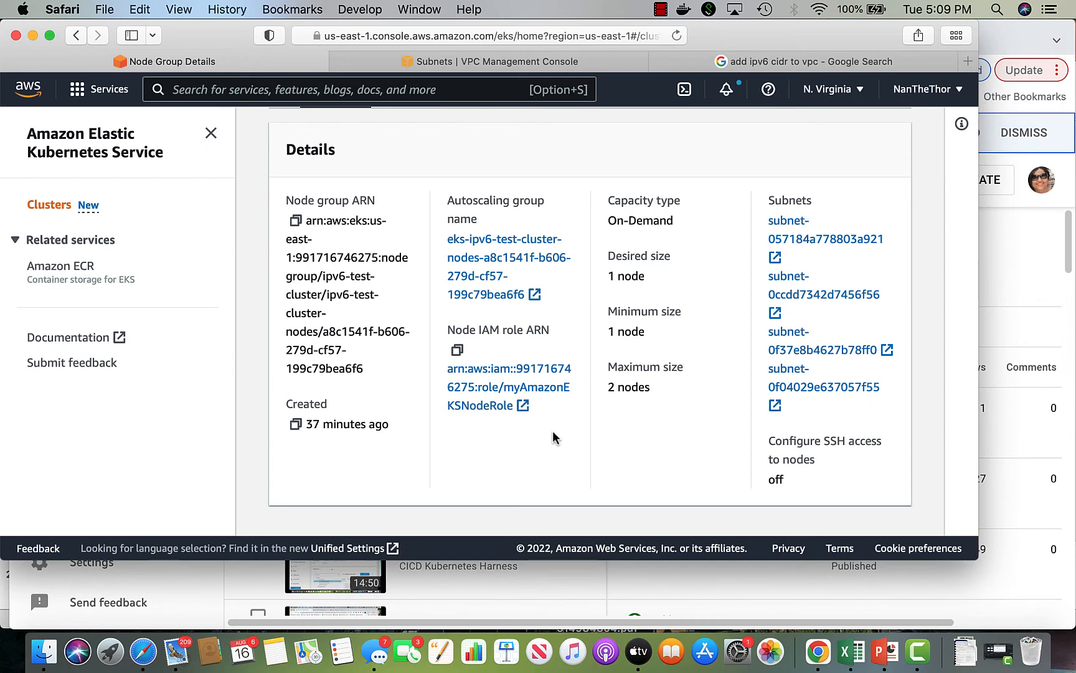
{"action": "mouse_move", "coordinate": [703, 40]}
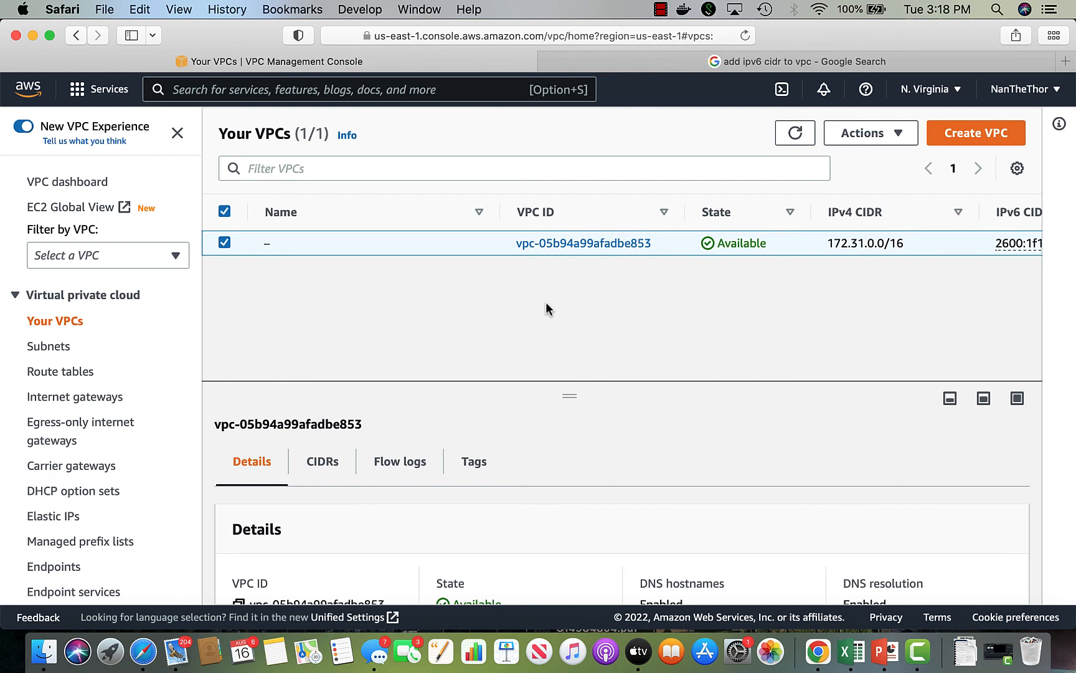
{"action": "mouse_move", "coordinate": [857, 230]}
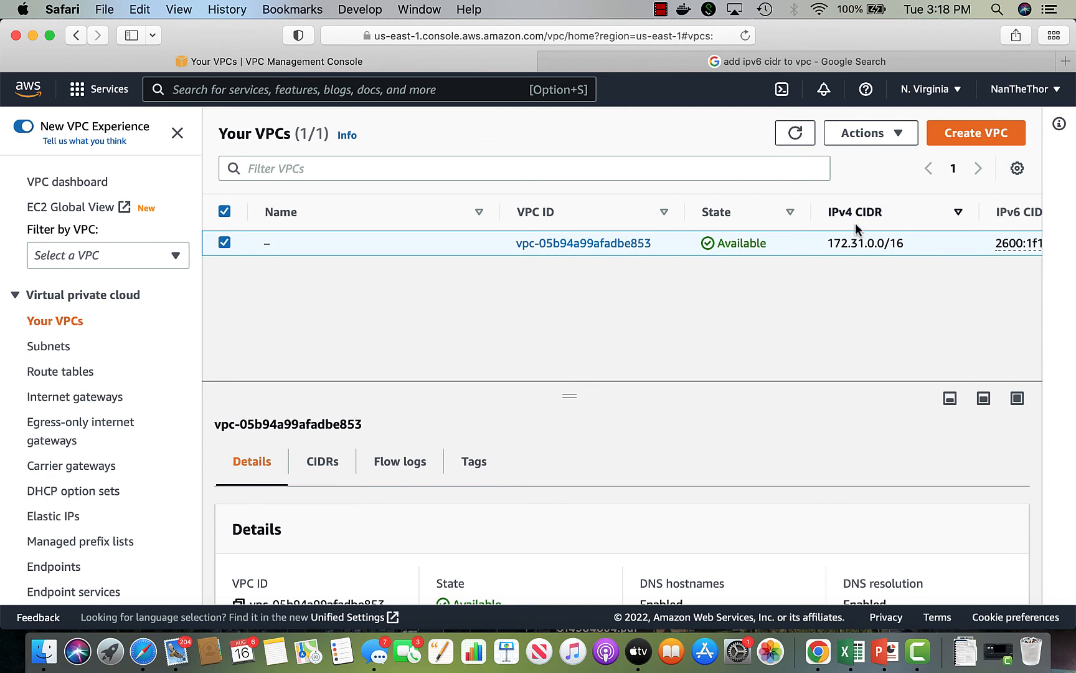
{"action": "mouse_move", "coordinate": [1015, 250]}
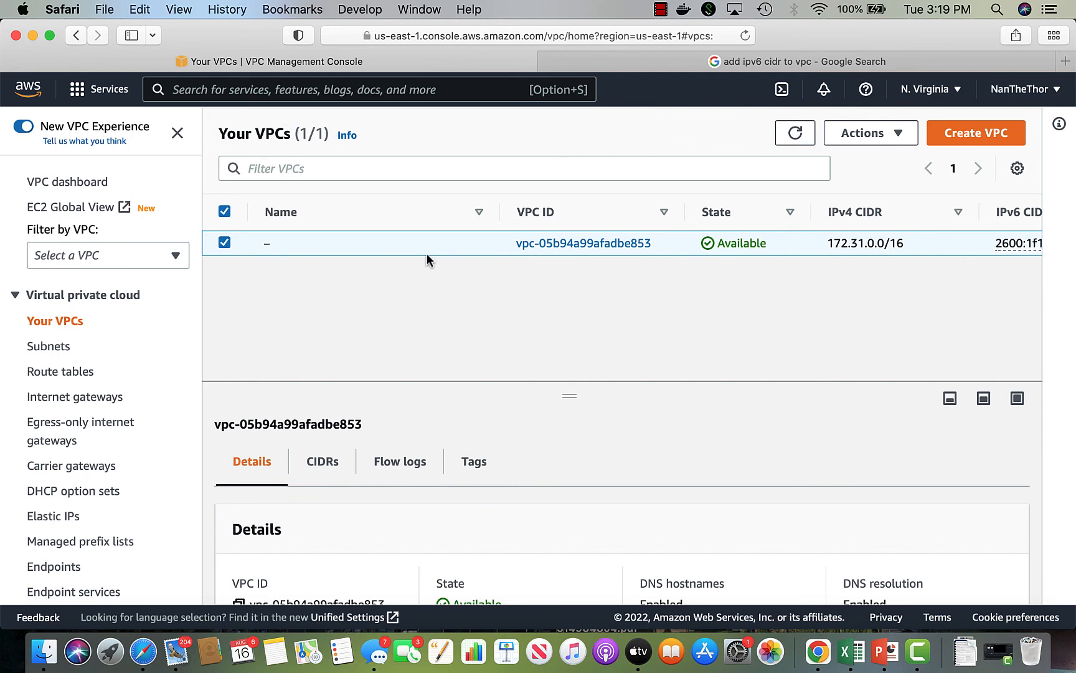
From the default VPC's subnet list, start editing IPv6 CIDRs for the pub-workers subnet.
{"action": "left_click", "coordinate": [583, 243]}
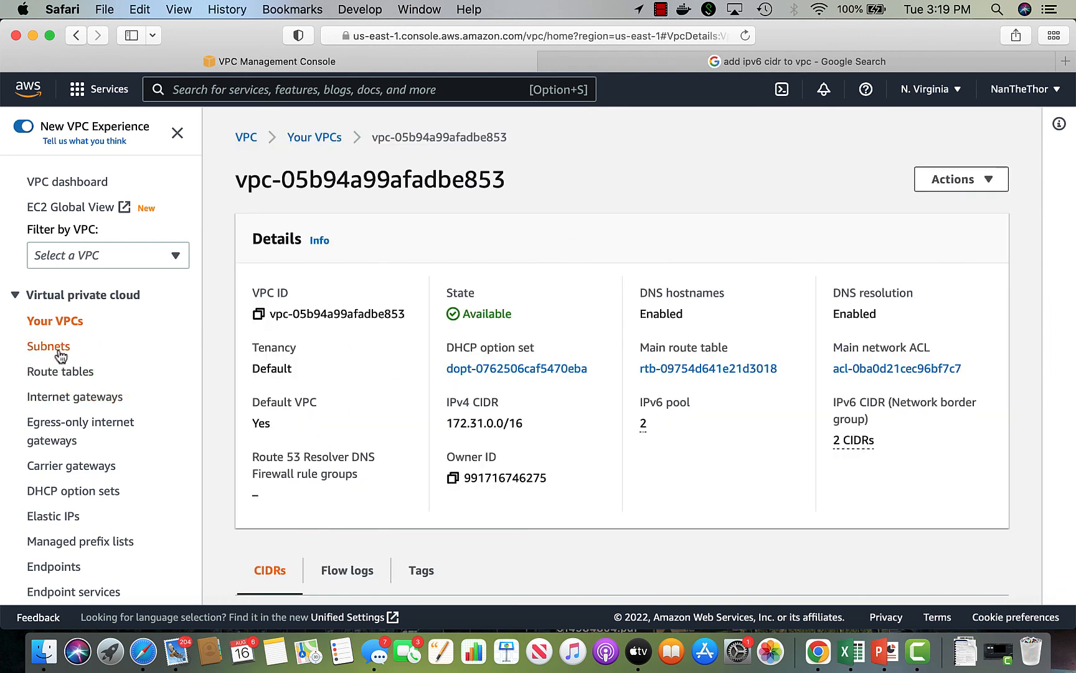
{"action": "left_click", "coordinate": [49, 346]}
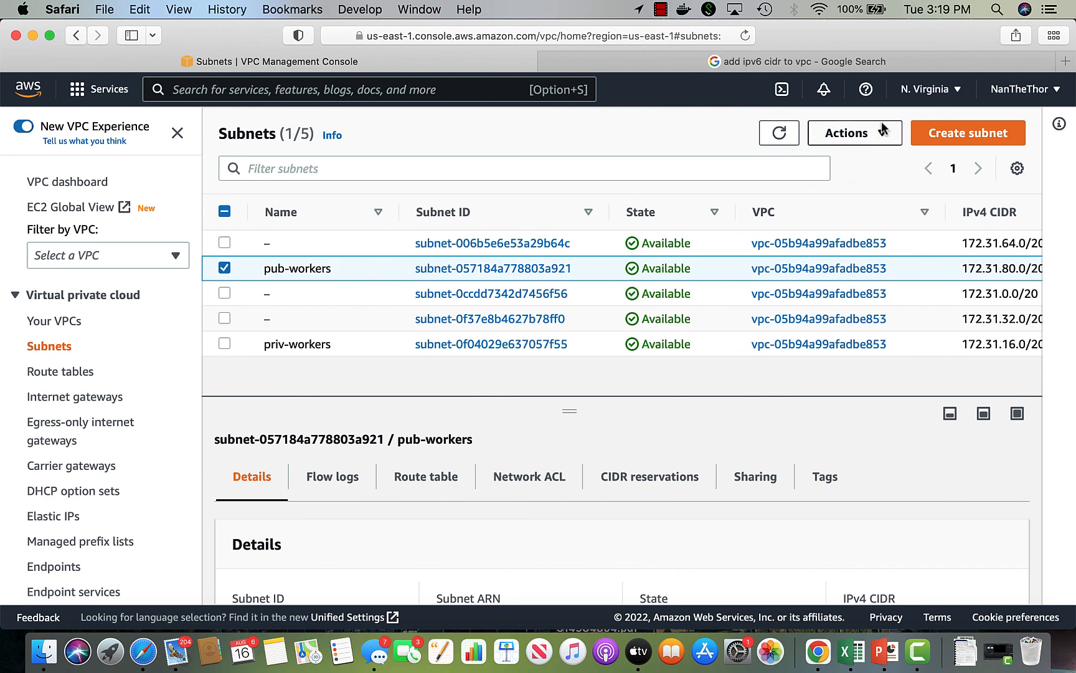
{"action": "left_click", "coordinate": [854, 132]}
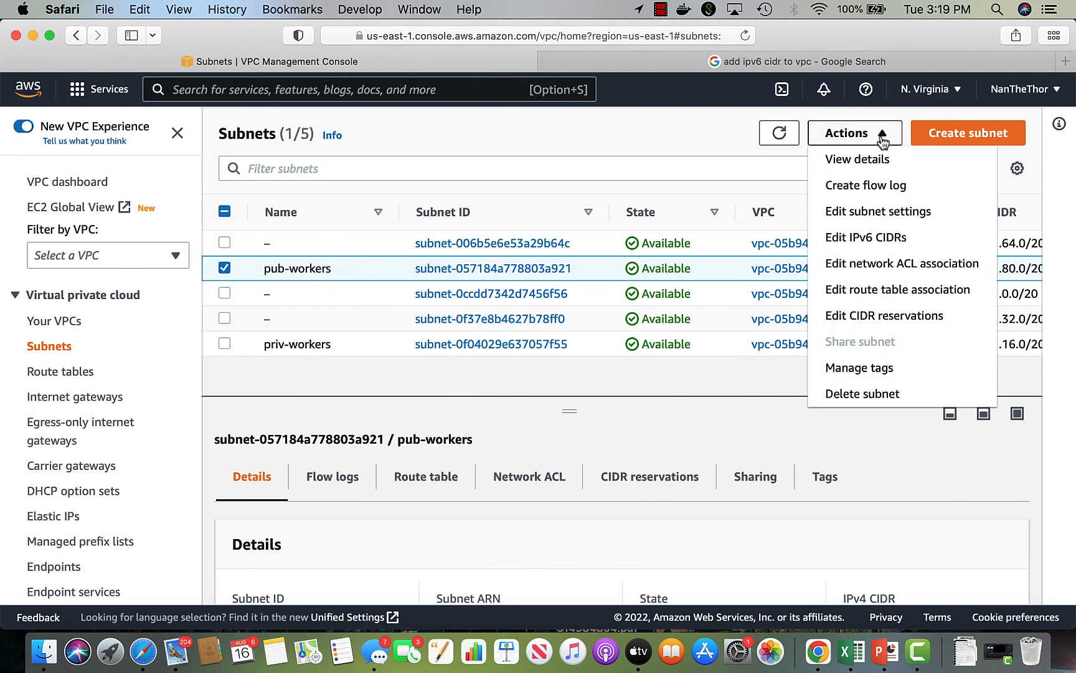
{"action": "left_click", "coordinate": [866, 237]}
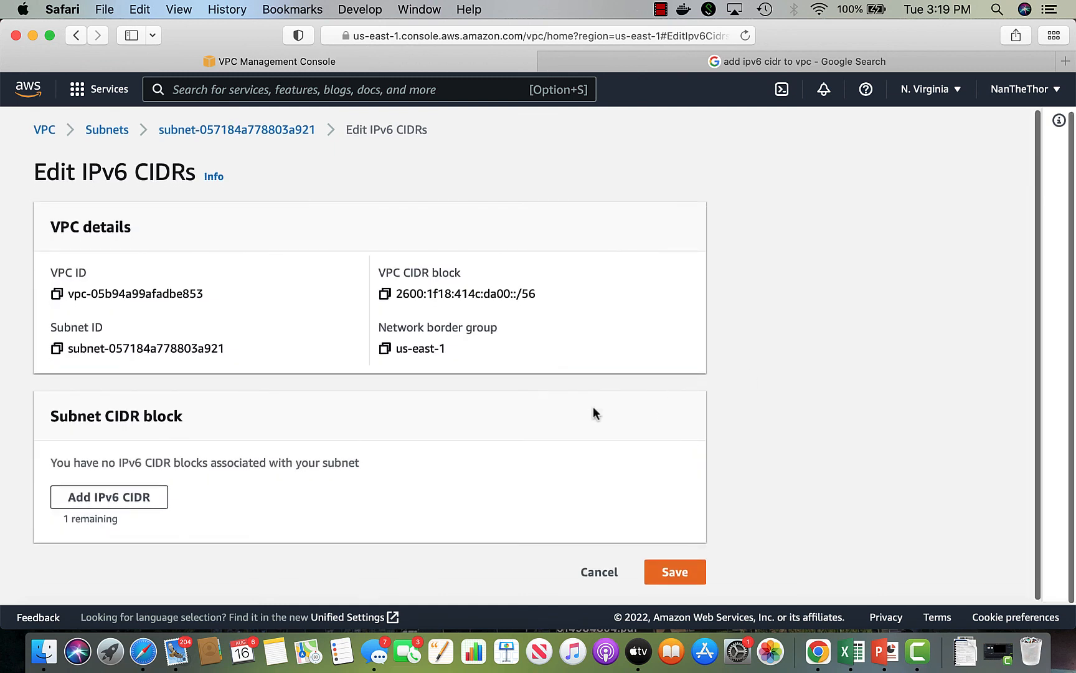
Add an IPv6 CIDR entry from 2600:1f18:62c1:2c00::/56 and focus its /64 subnet block field.
{"action": "left_click", "coordinate": [108, 496]}
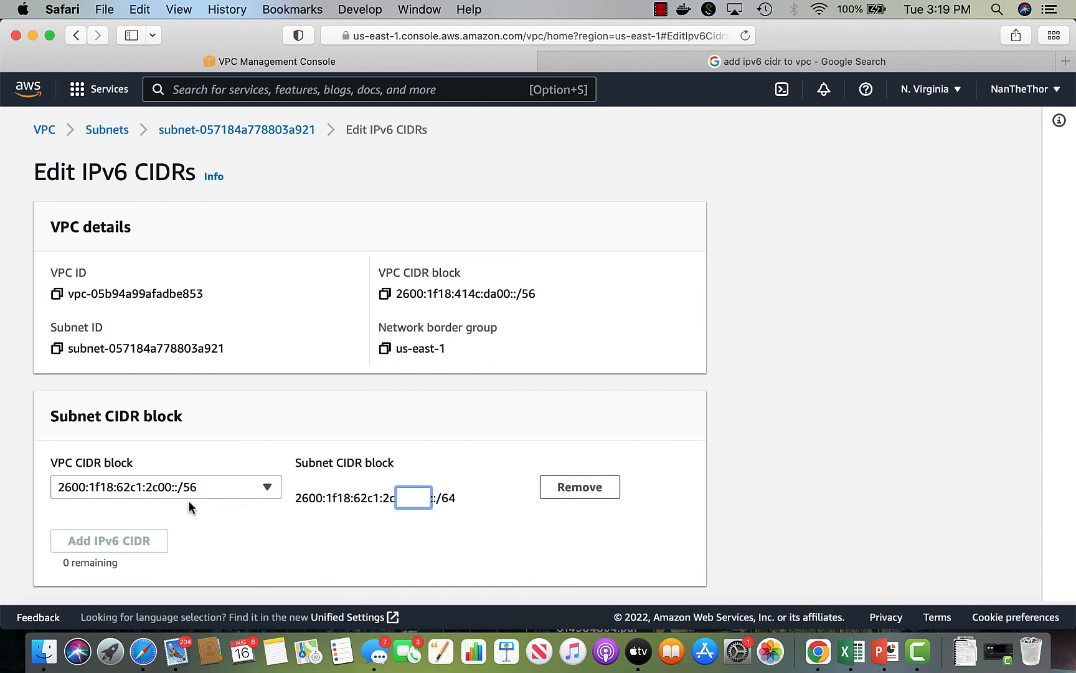
{"action": "mouse_move", "coordinate": [350, 539]}
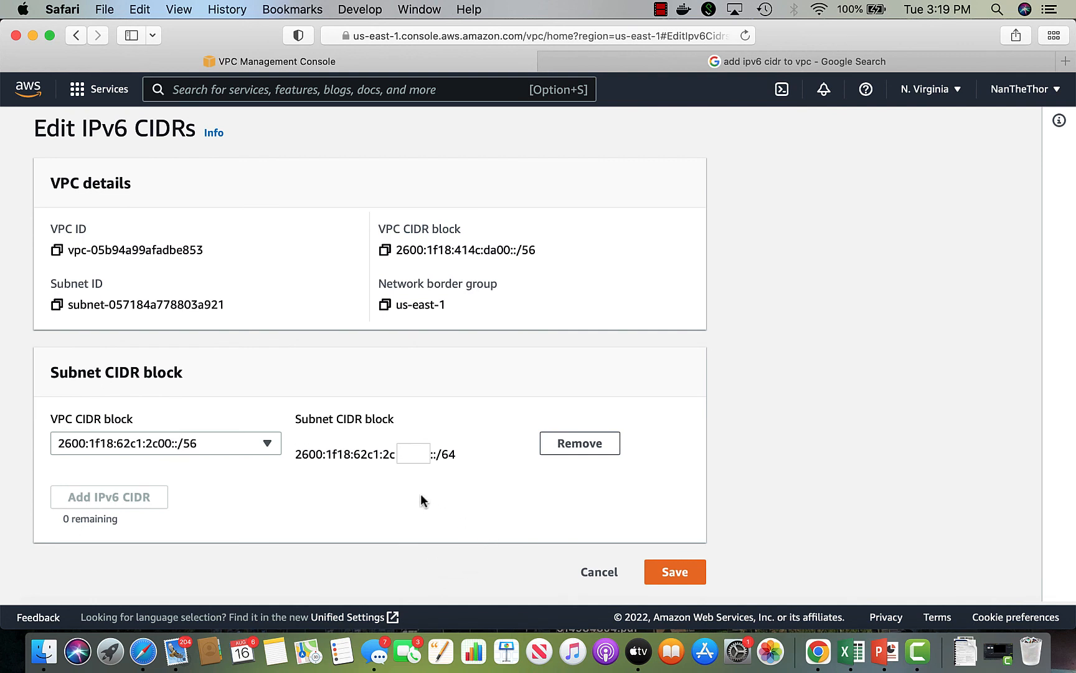
{"action": "left_click", "coordinate": [412, 453]}
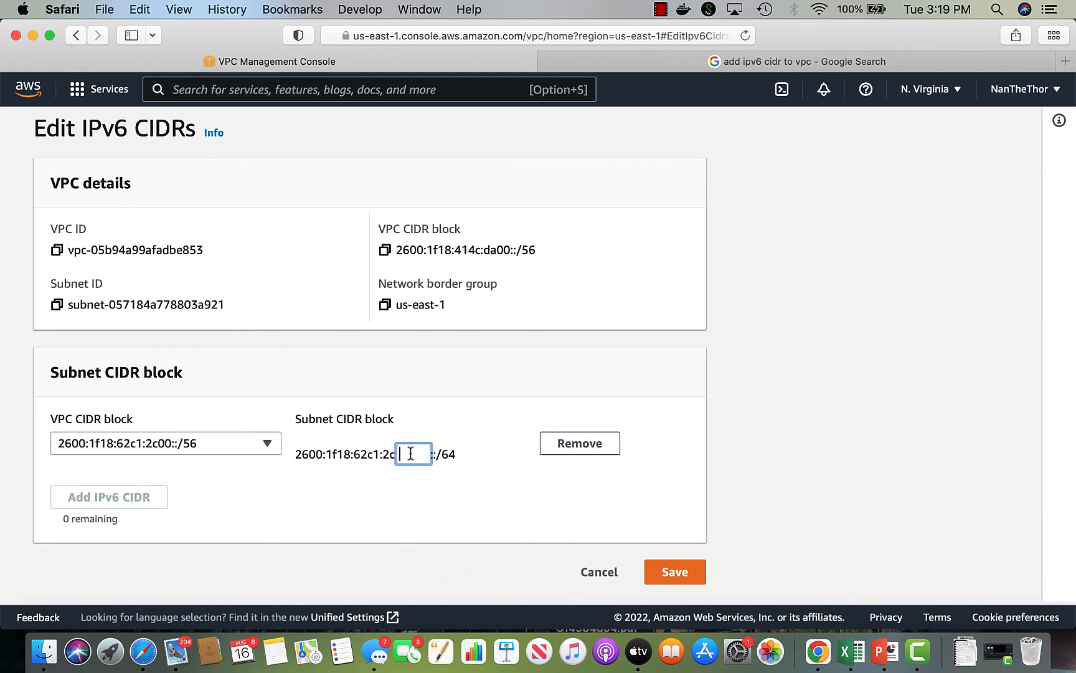